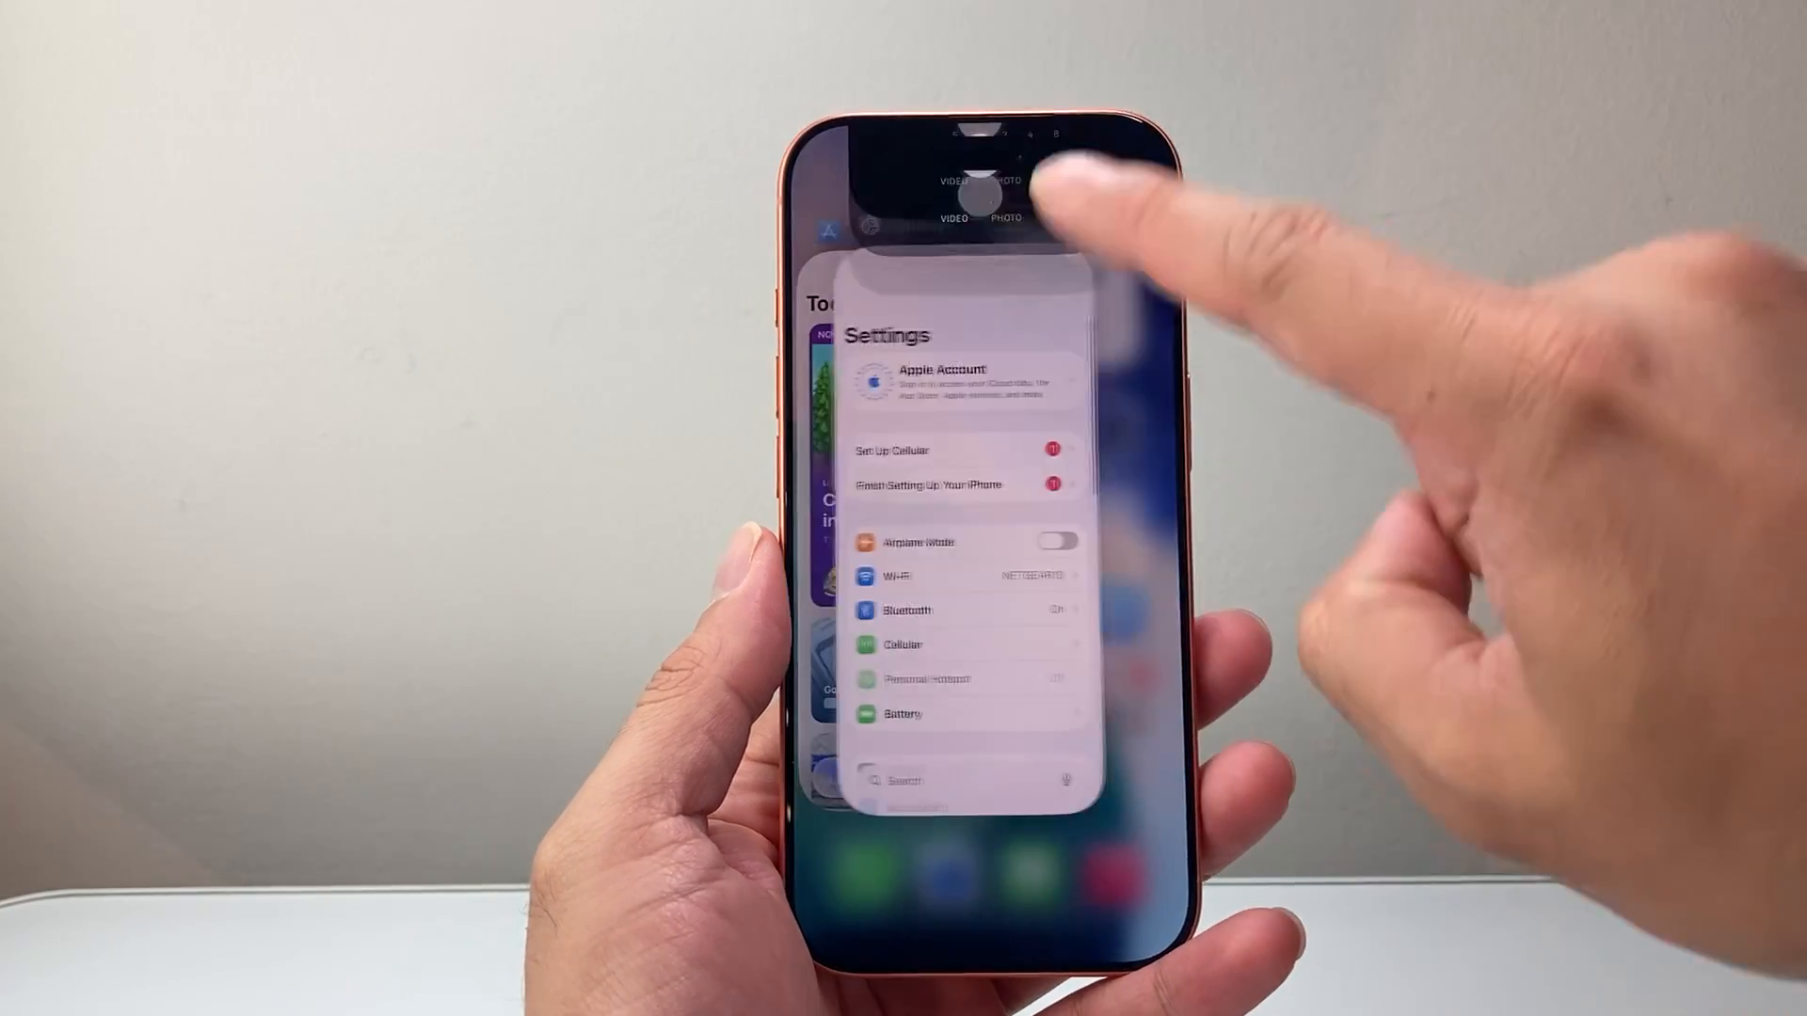
# - Swipe away the Camera app in the App Switcher and launch Settings from the Home Screen
pyautogui.click(1001, 184)
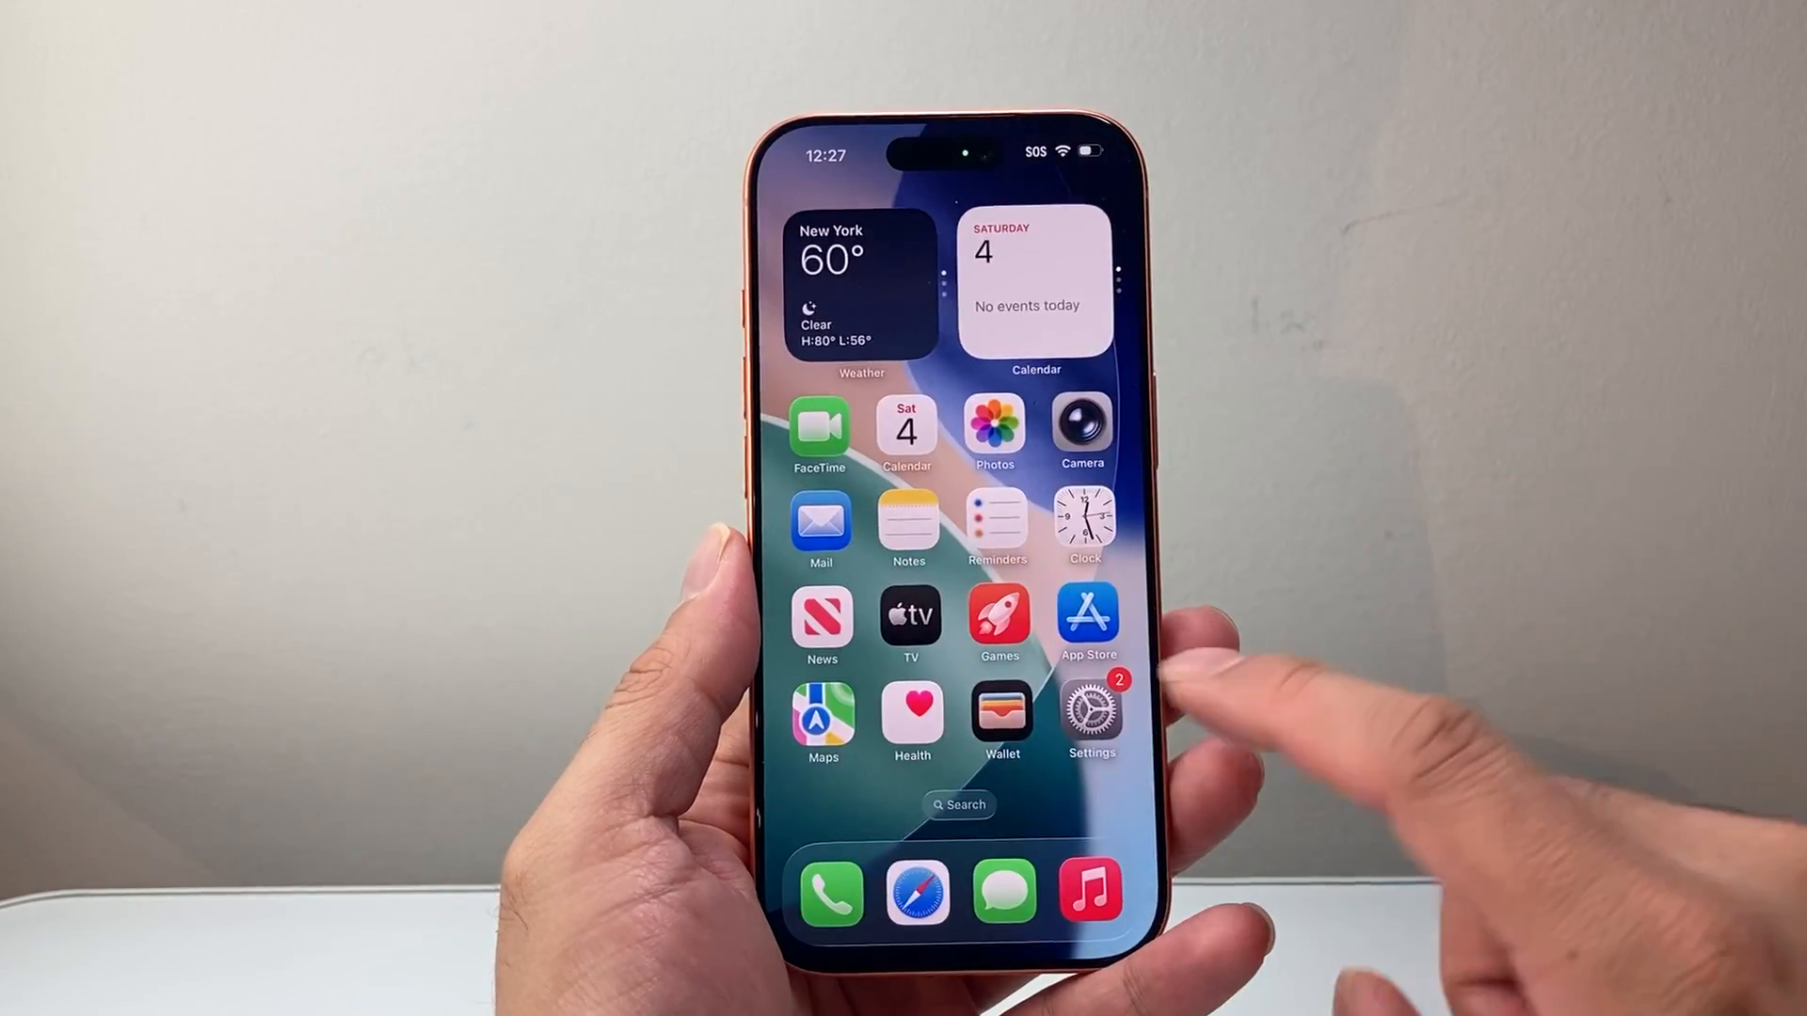
pyautogui.click(1090, 711)
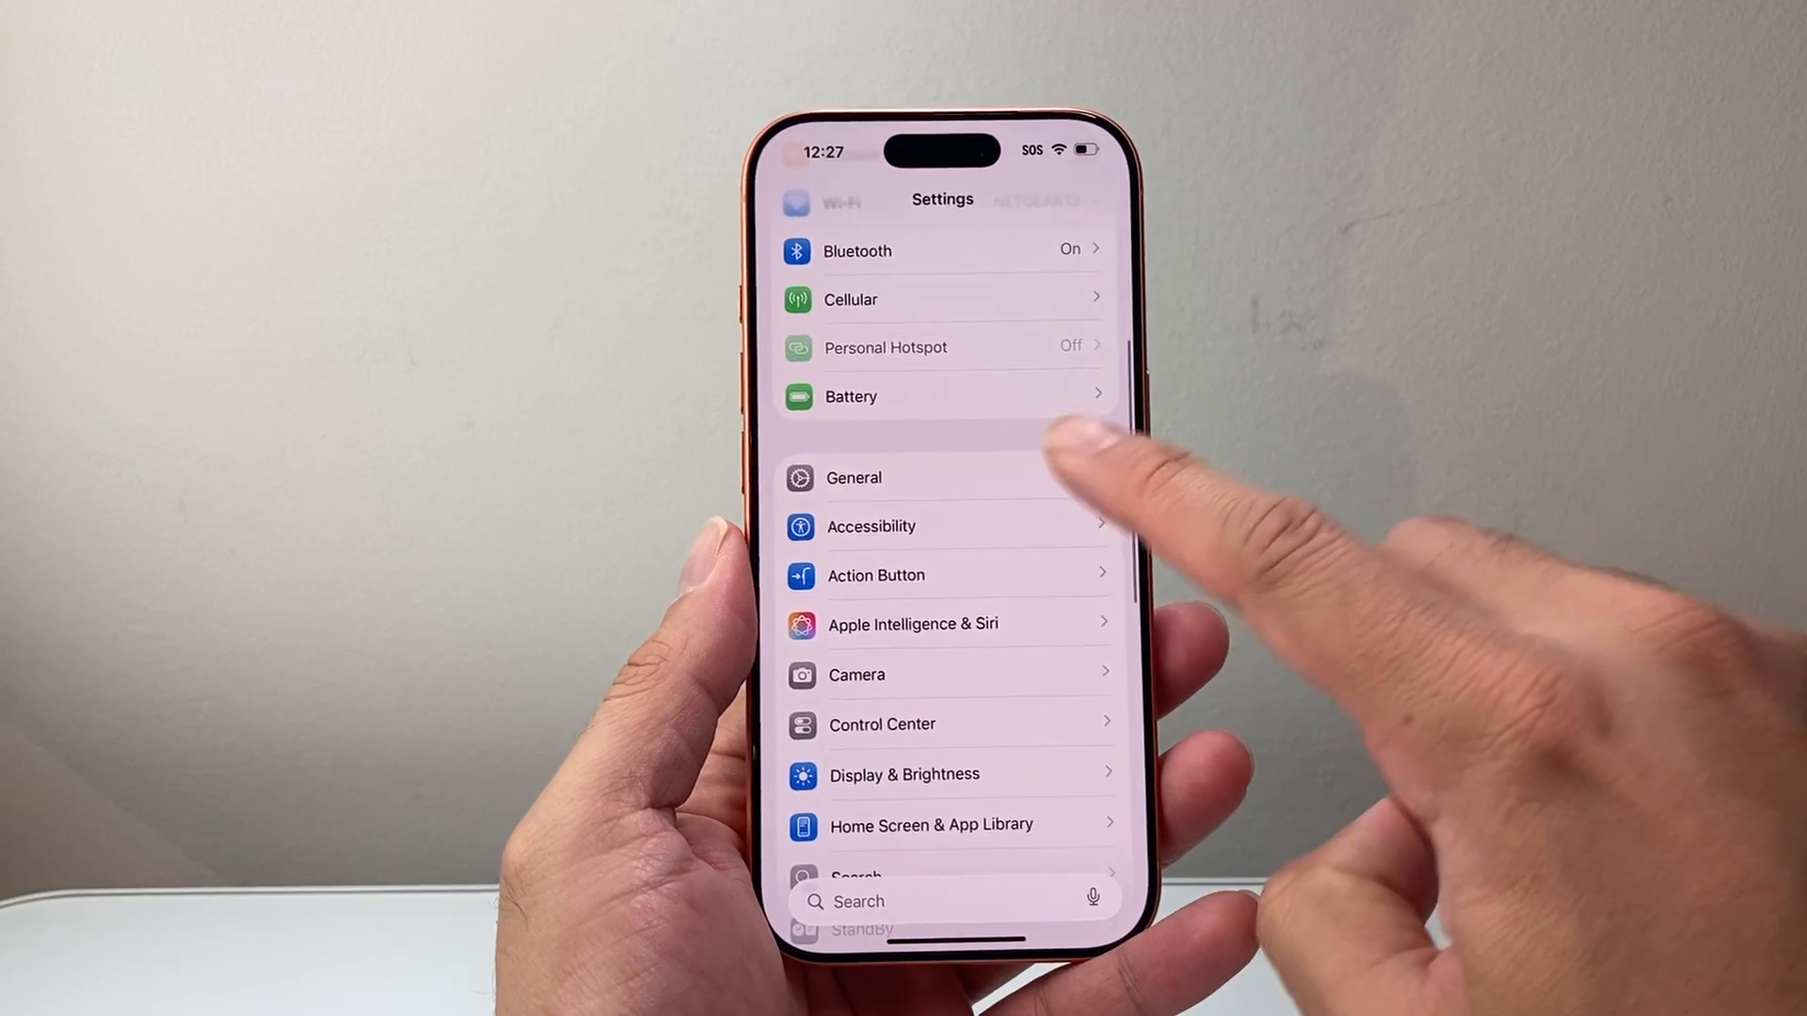
pyautogui.click(853, 477)
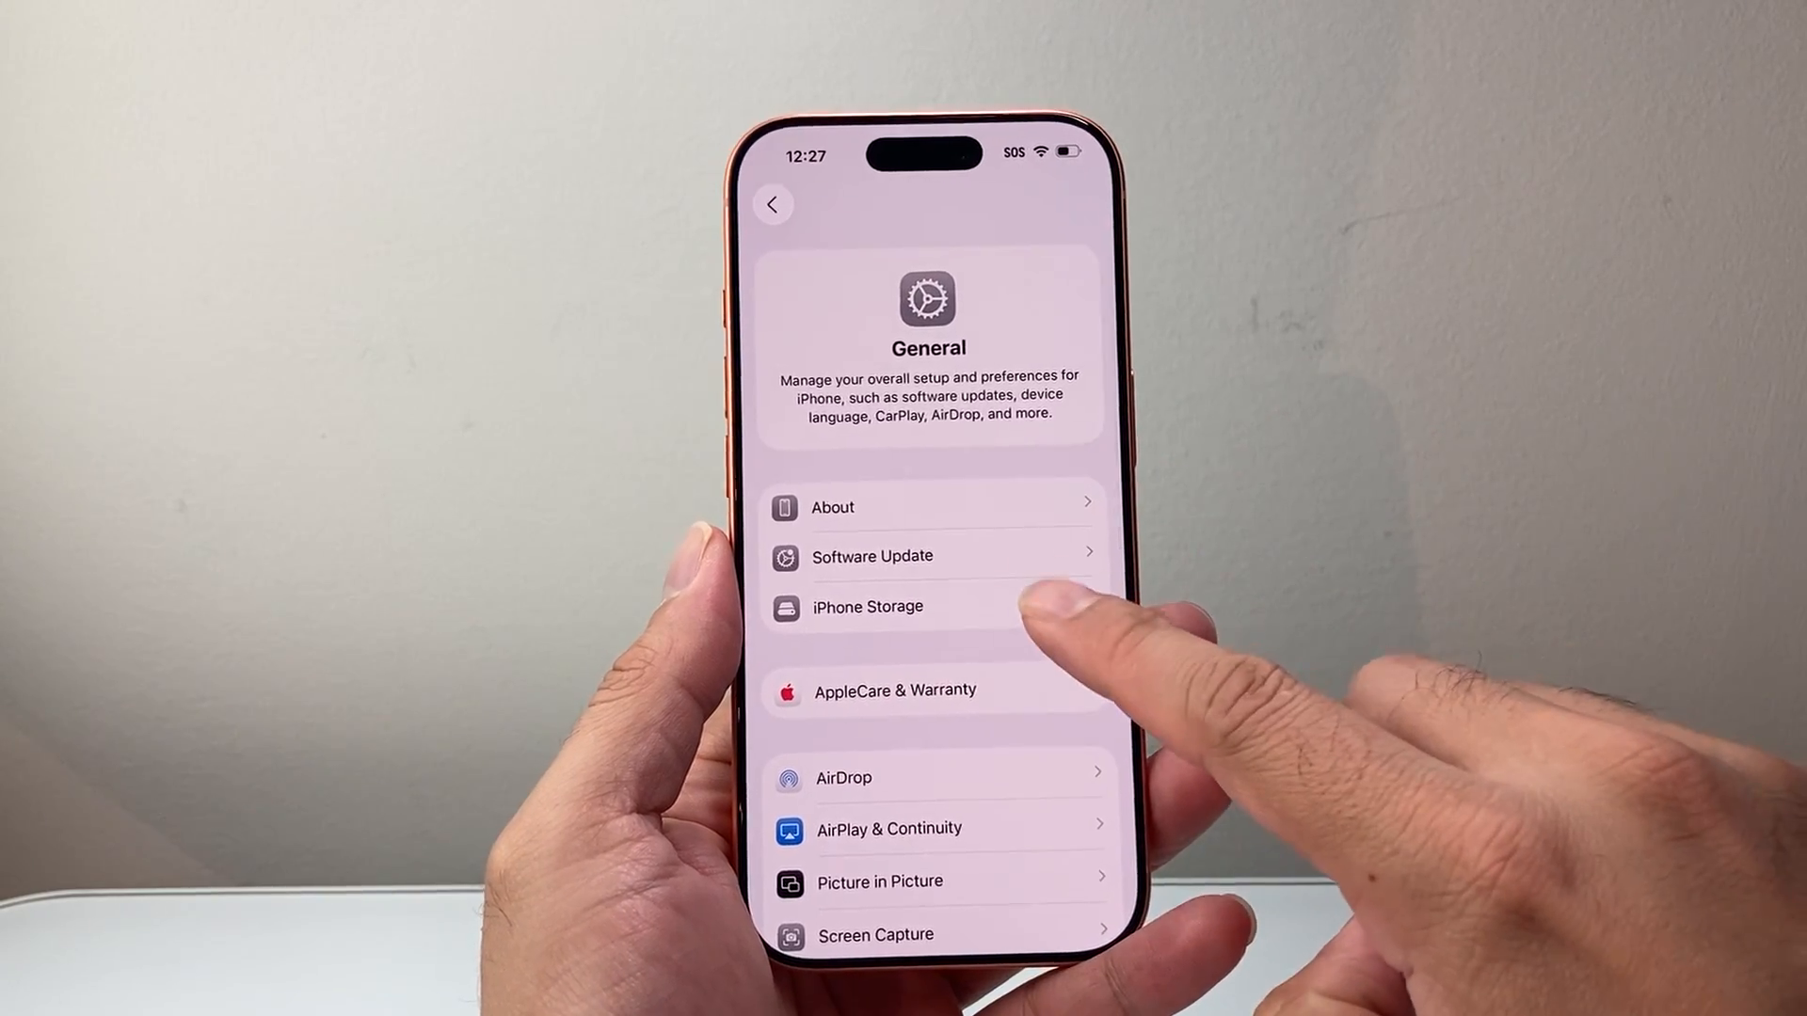
pyautogui.click(868, 607)
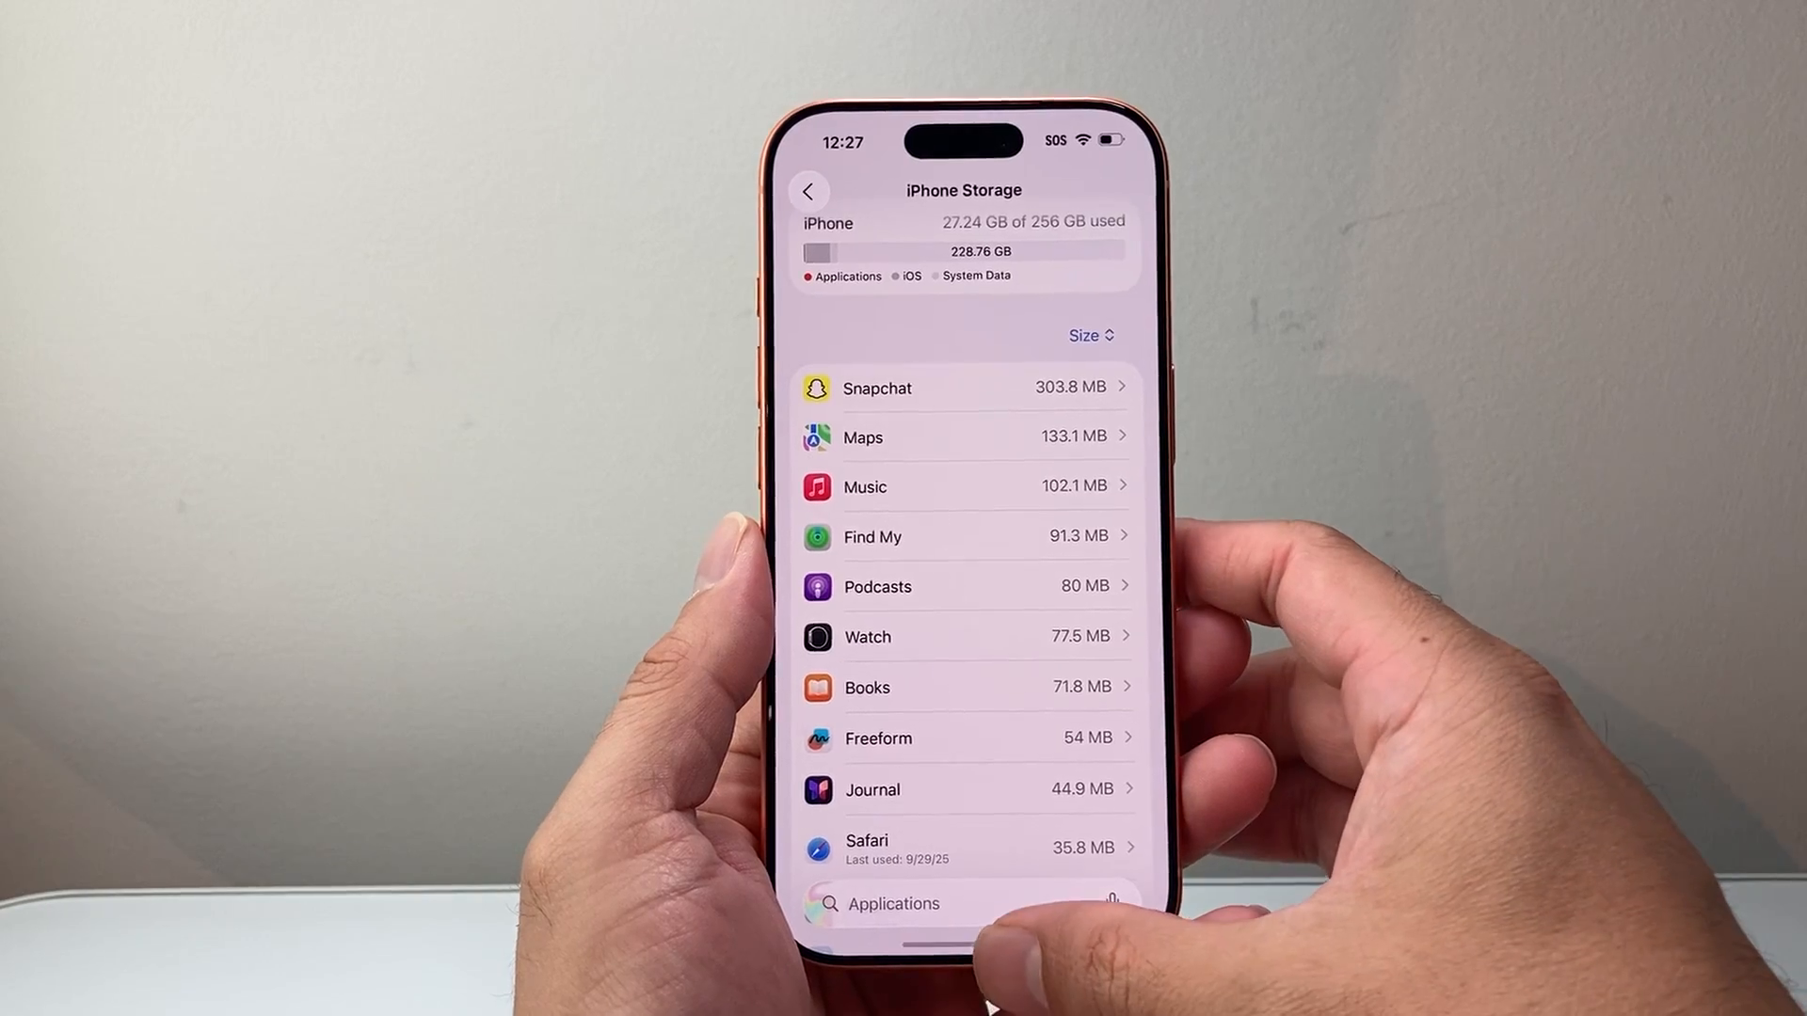
pyautogui.click(810, 190)
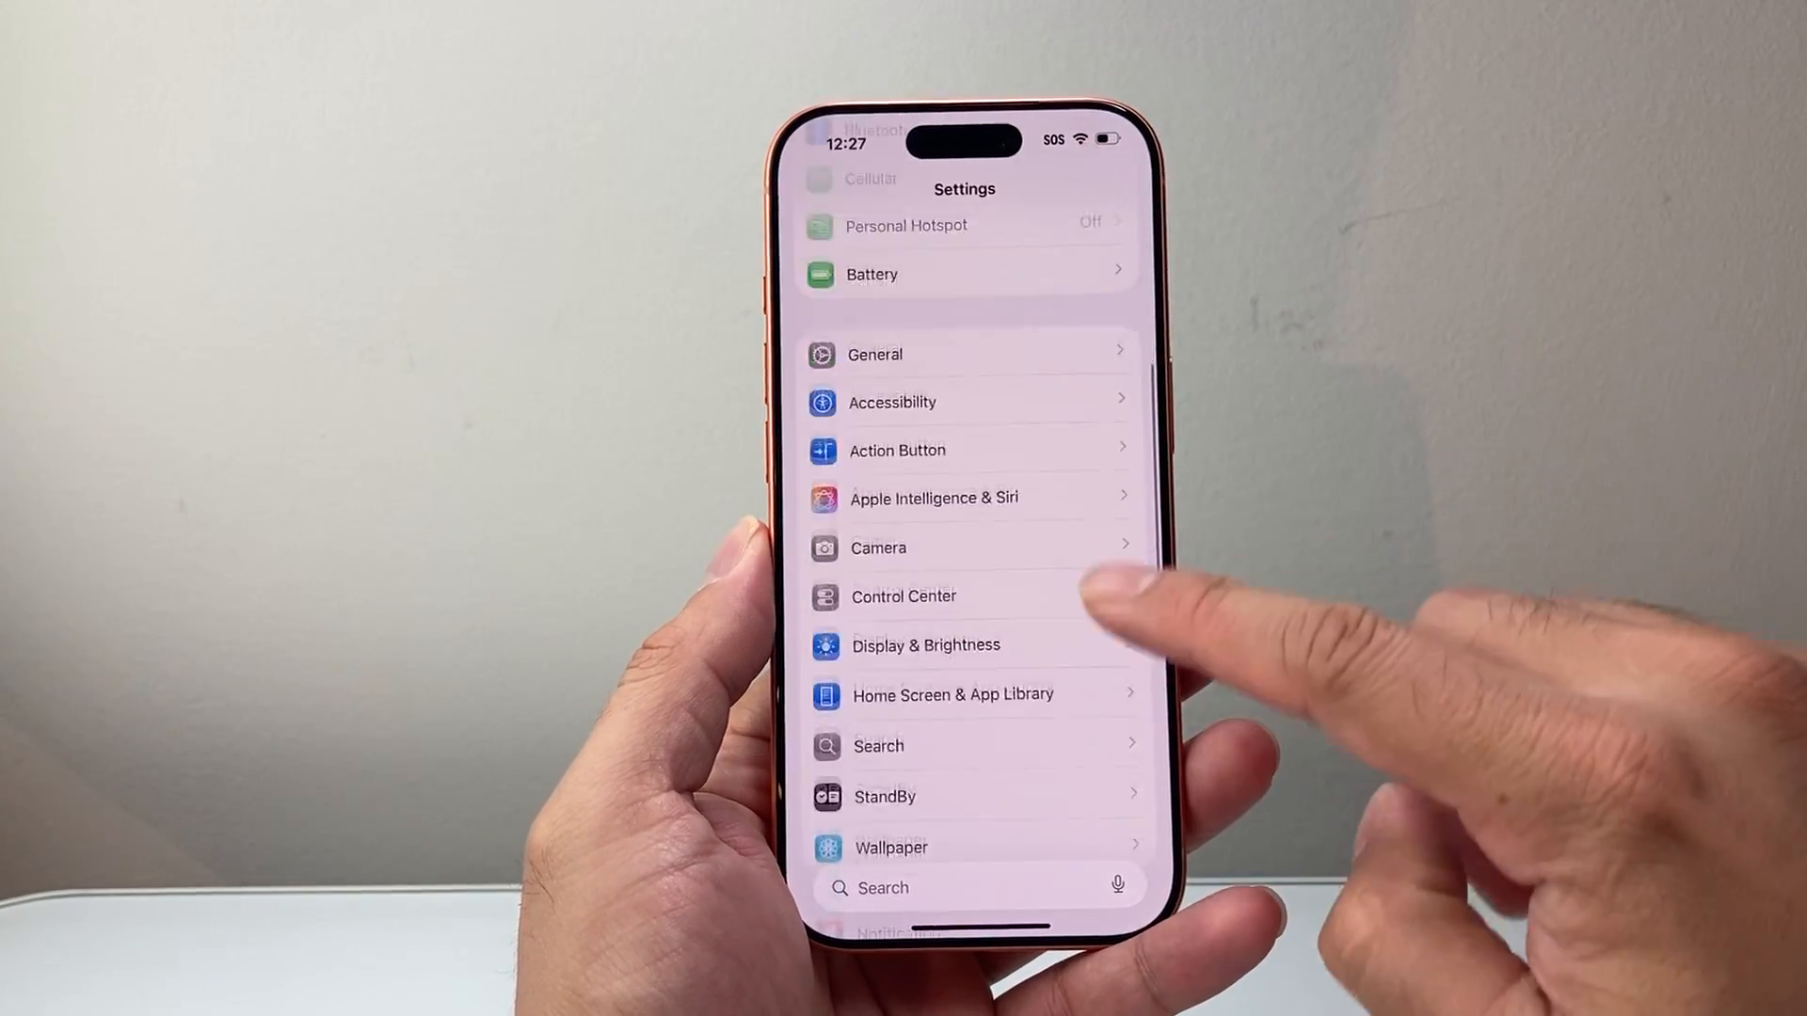
# - Review the apps listed under Privacy & Security > Camera, then return to the permissions list
pyautogui.scroll(-3)
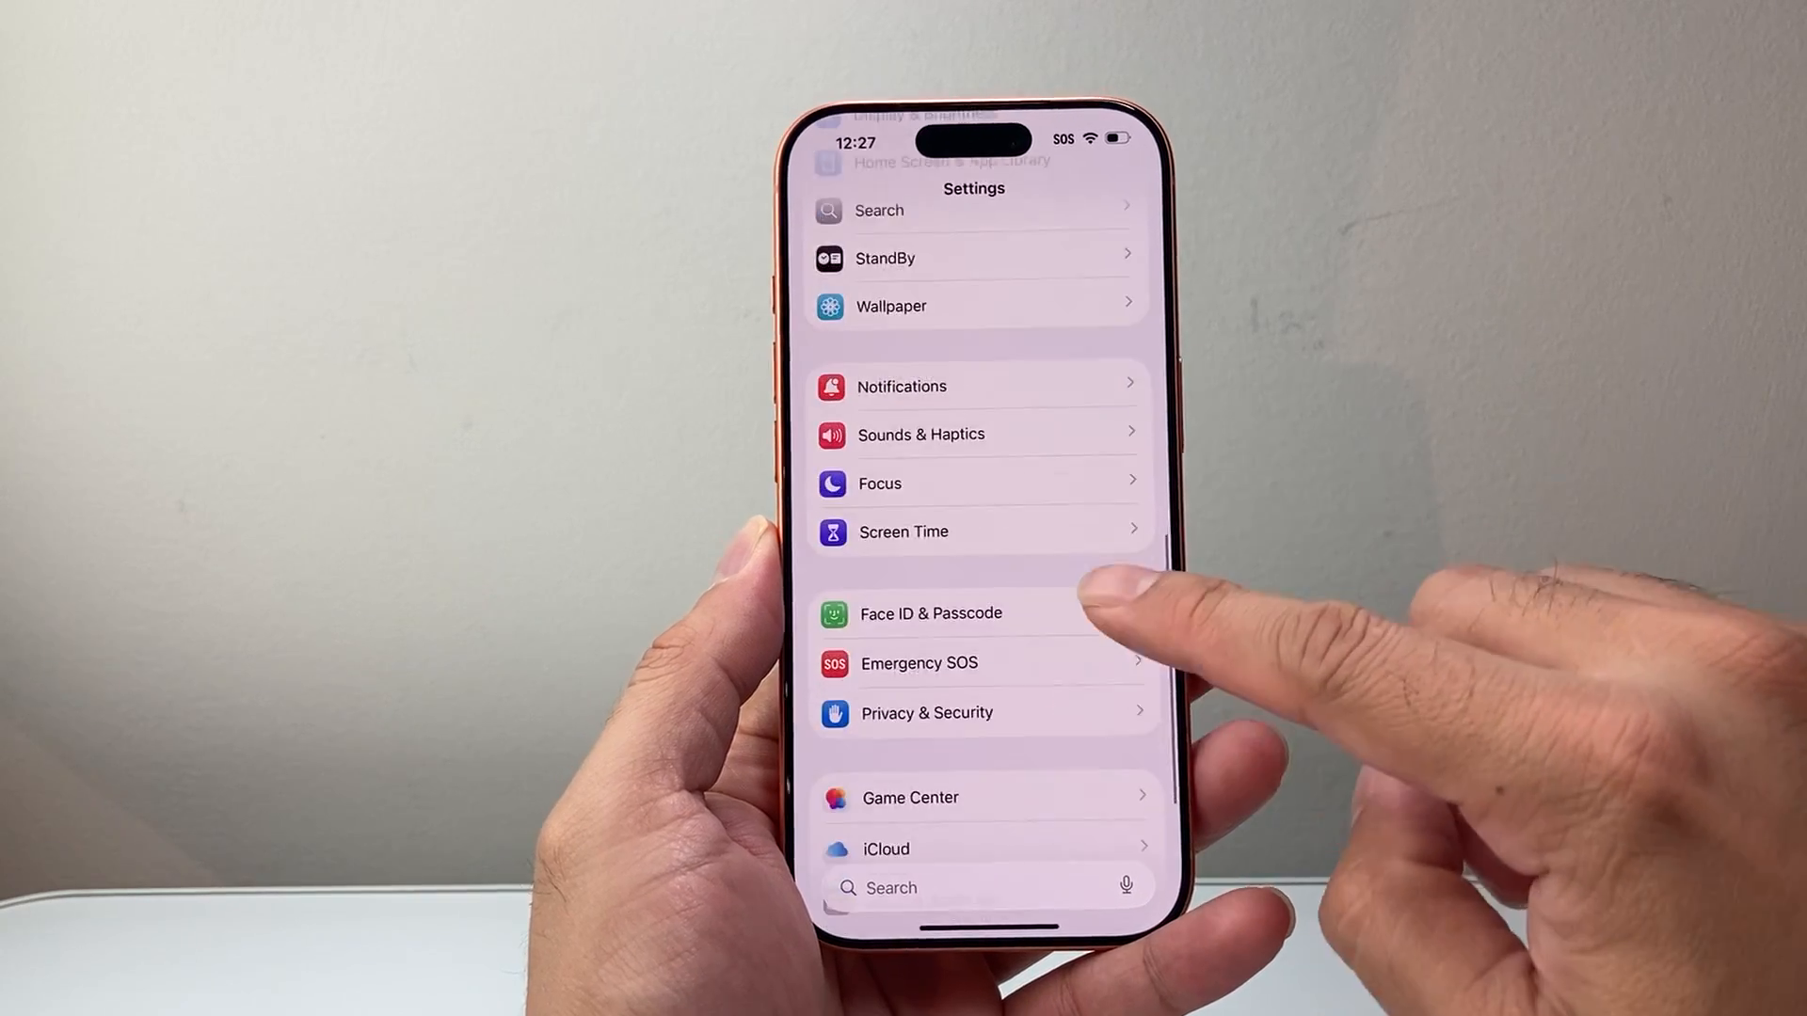
pyautogui.click(926, 712)
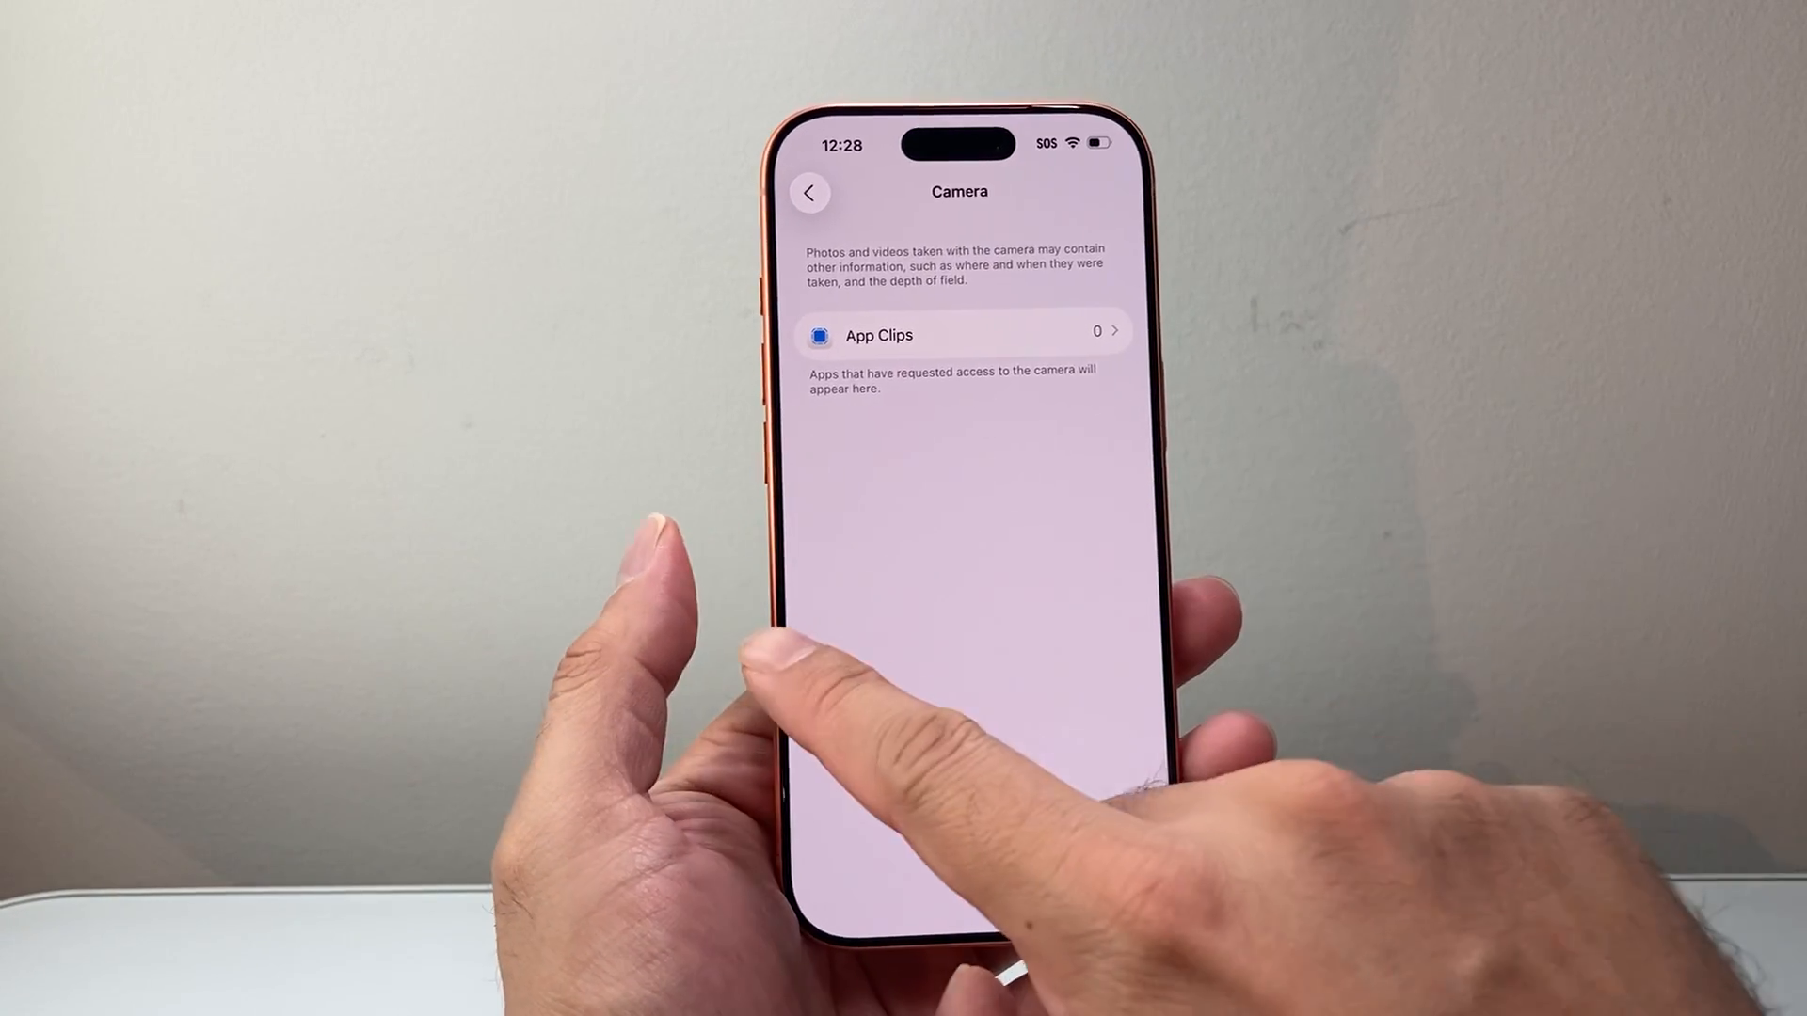
pyautogui.click(810, 192)
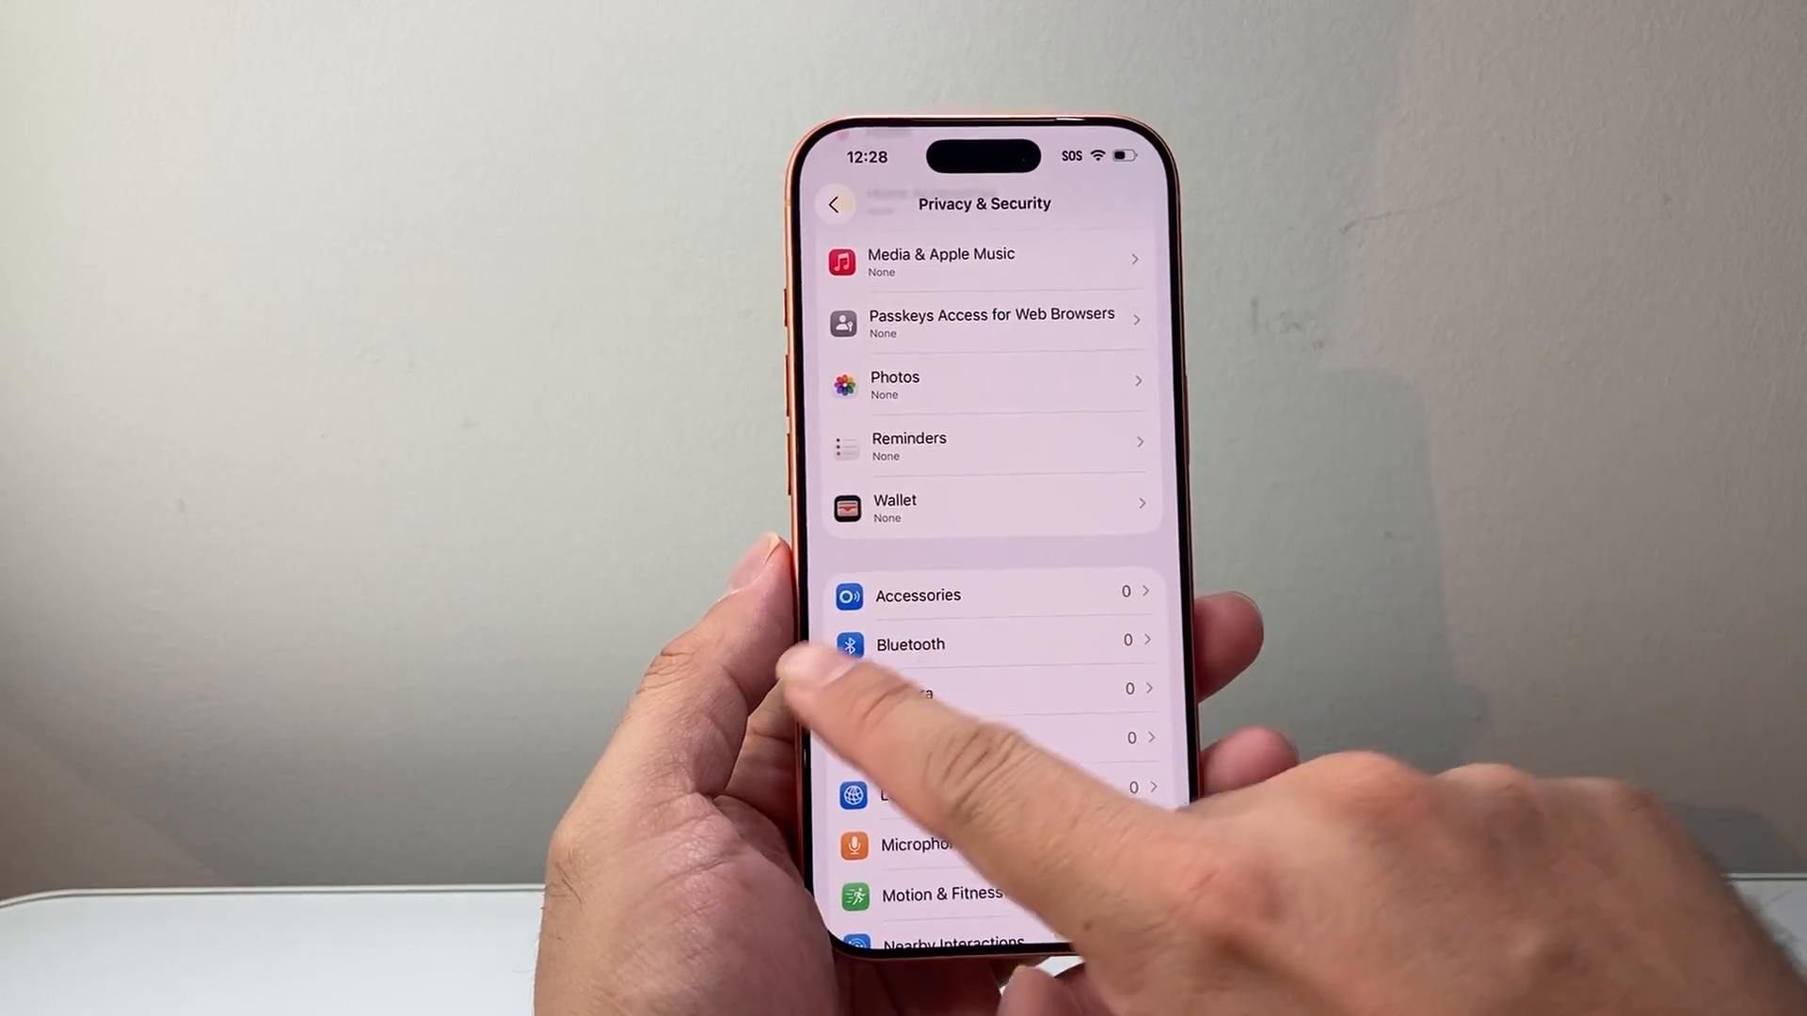
pyautogui.click(835, 204)
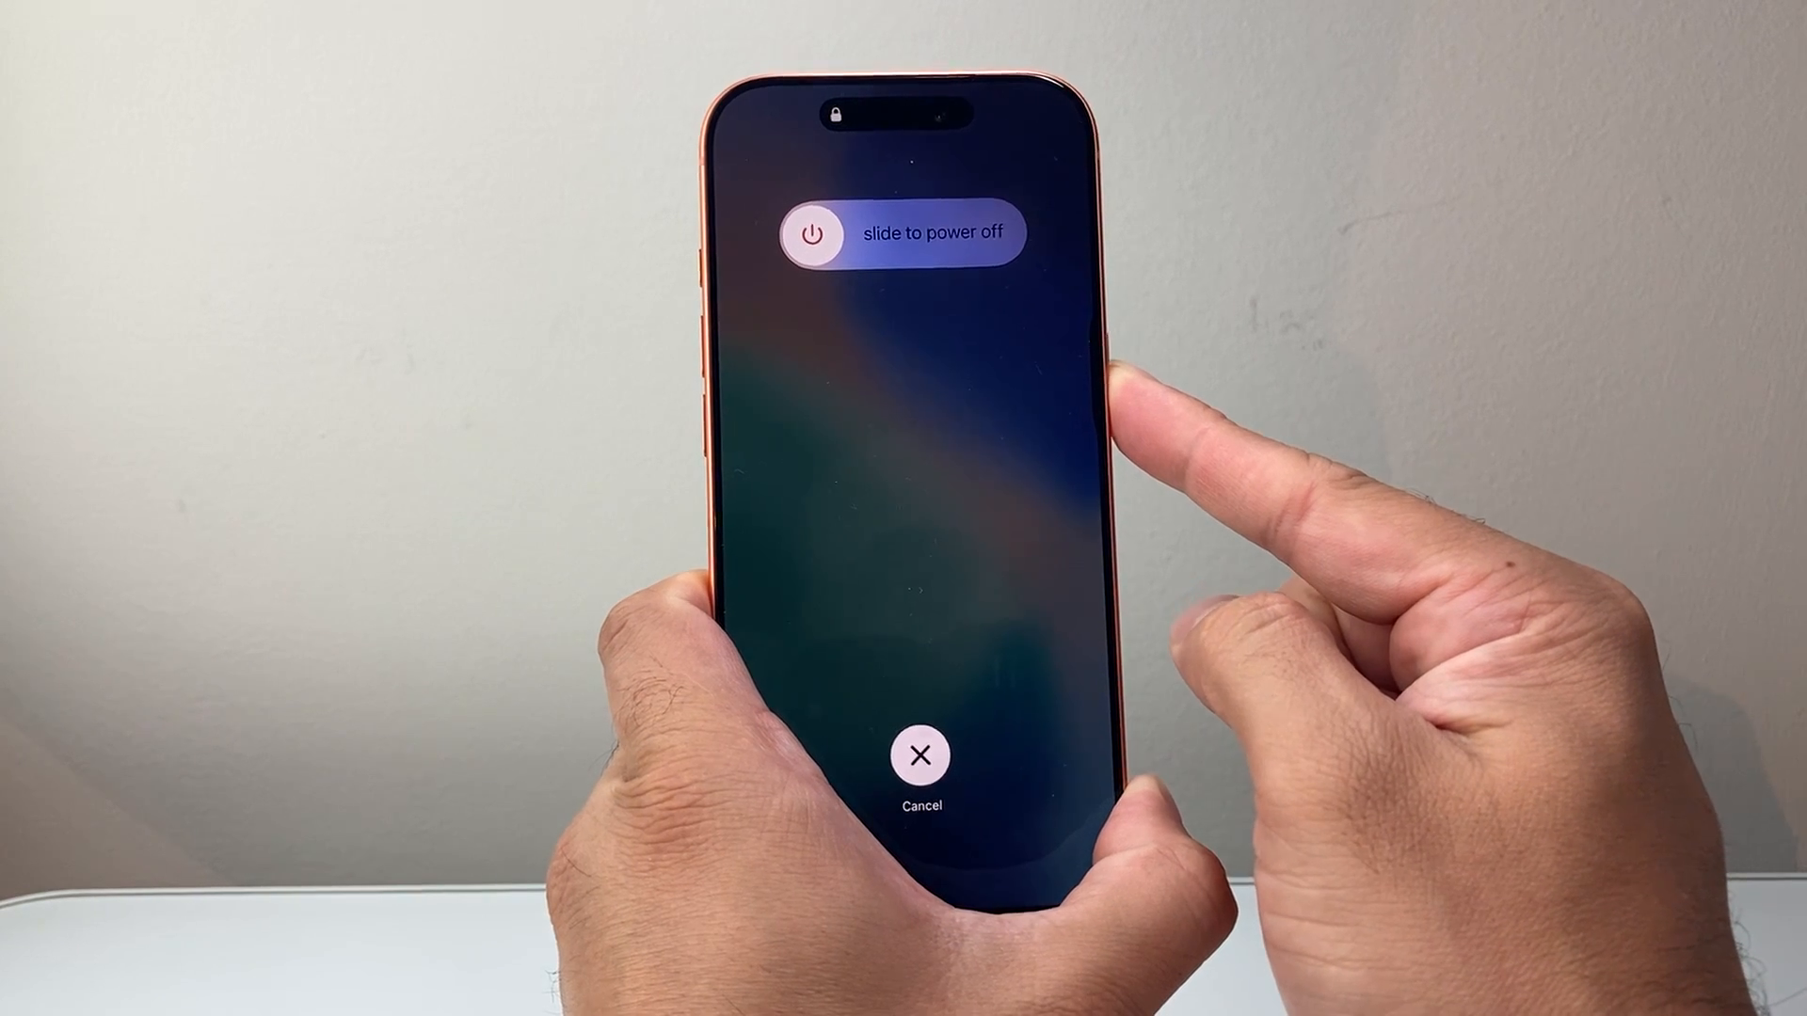
# - Slide to power off the iPhone so it can be restarted
pyautogui.moveTo(817, 234); pyautogui.dragTo(991, 235)
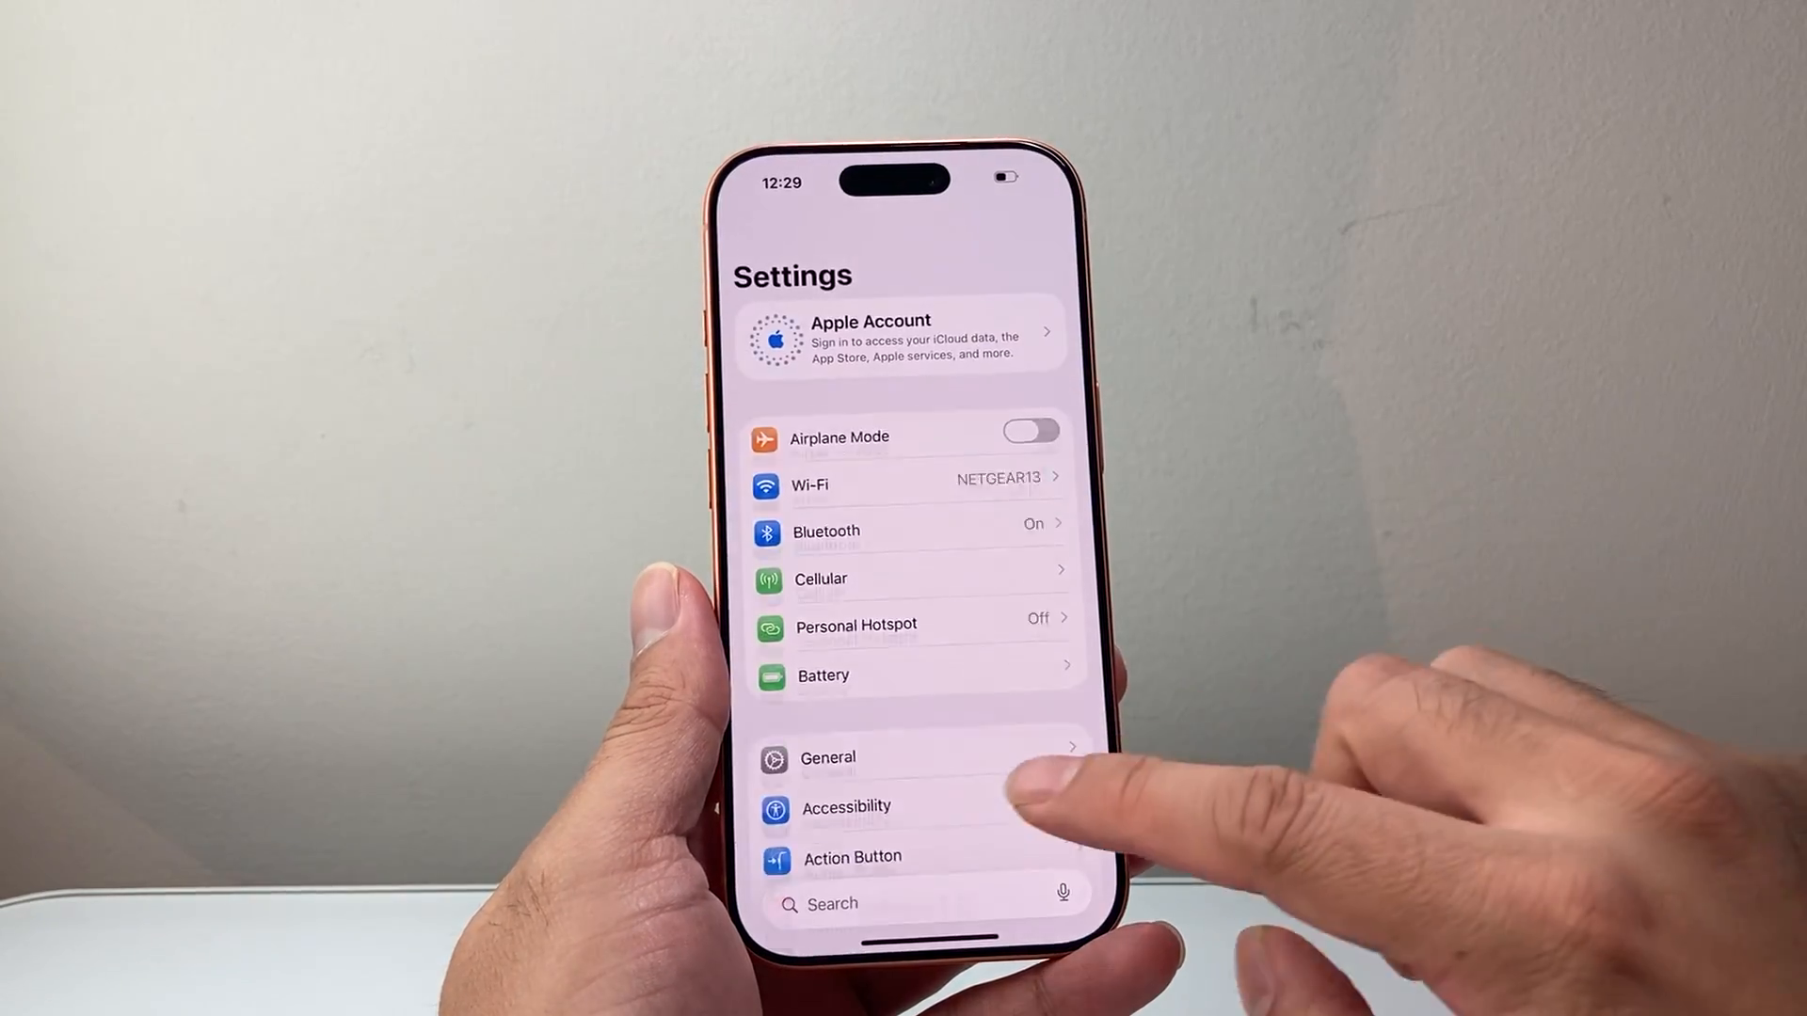
# - Confirm in General > Software Update that iOS is up to date, then return to General
pyautogui.scroll(-3)
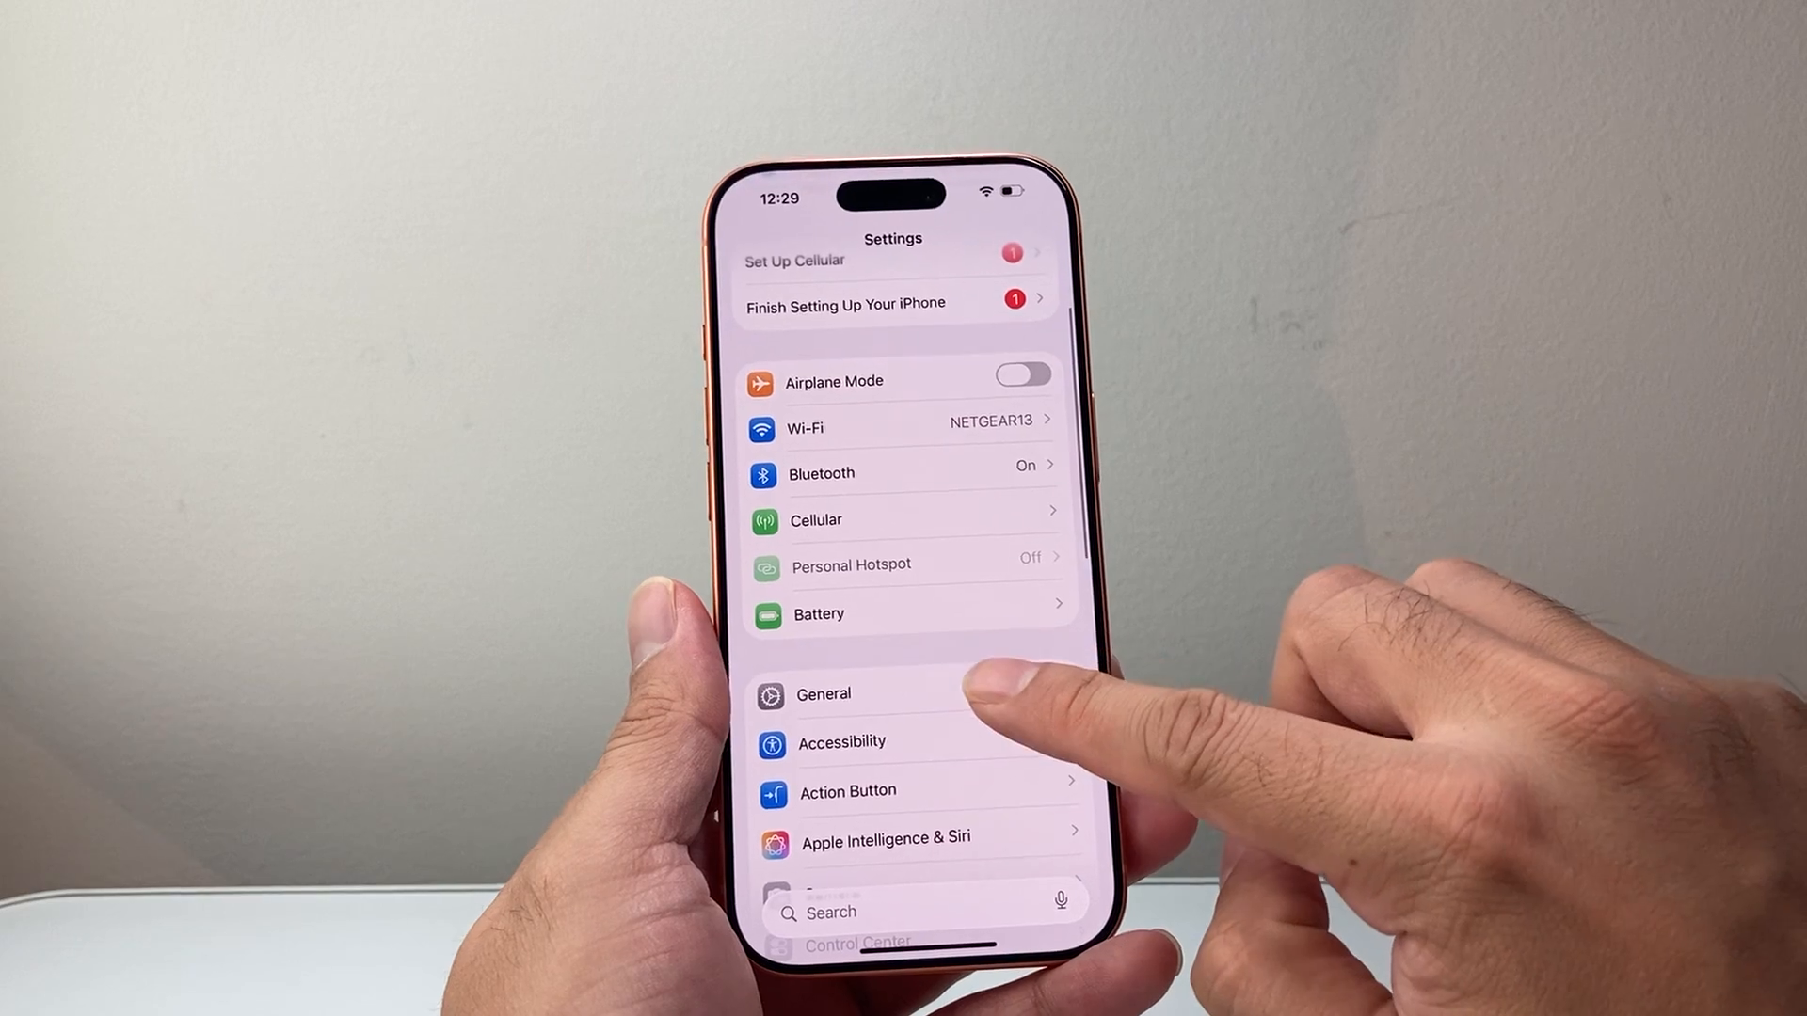
pyautogui.click(823, 693)
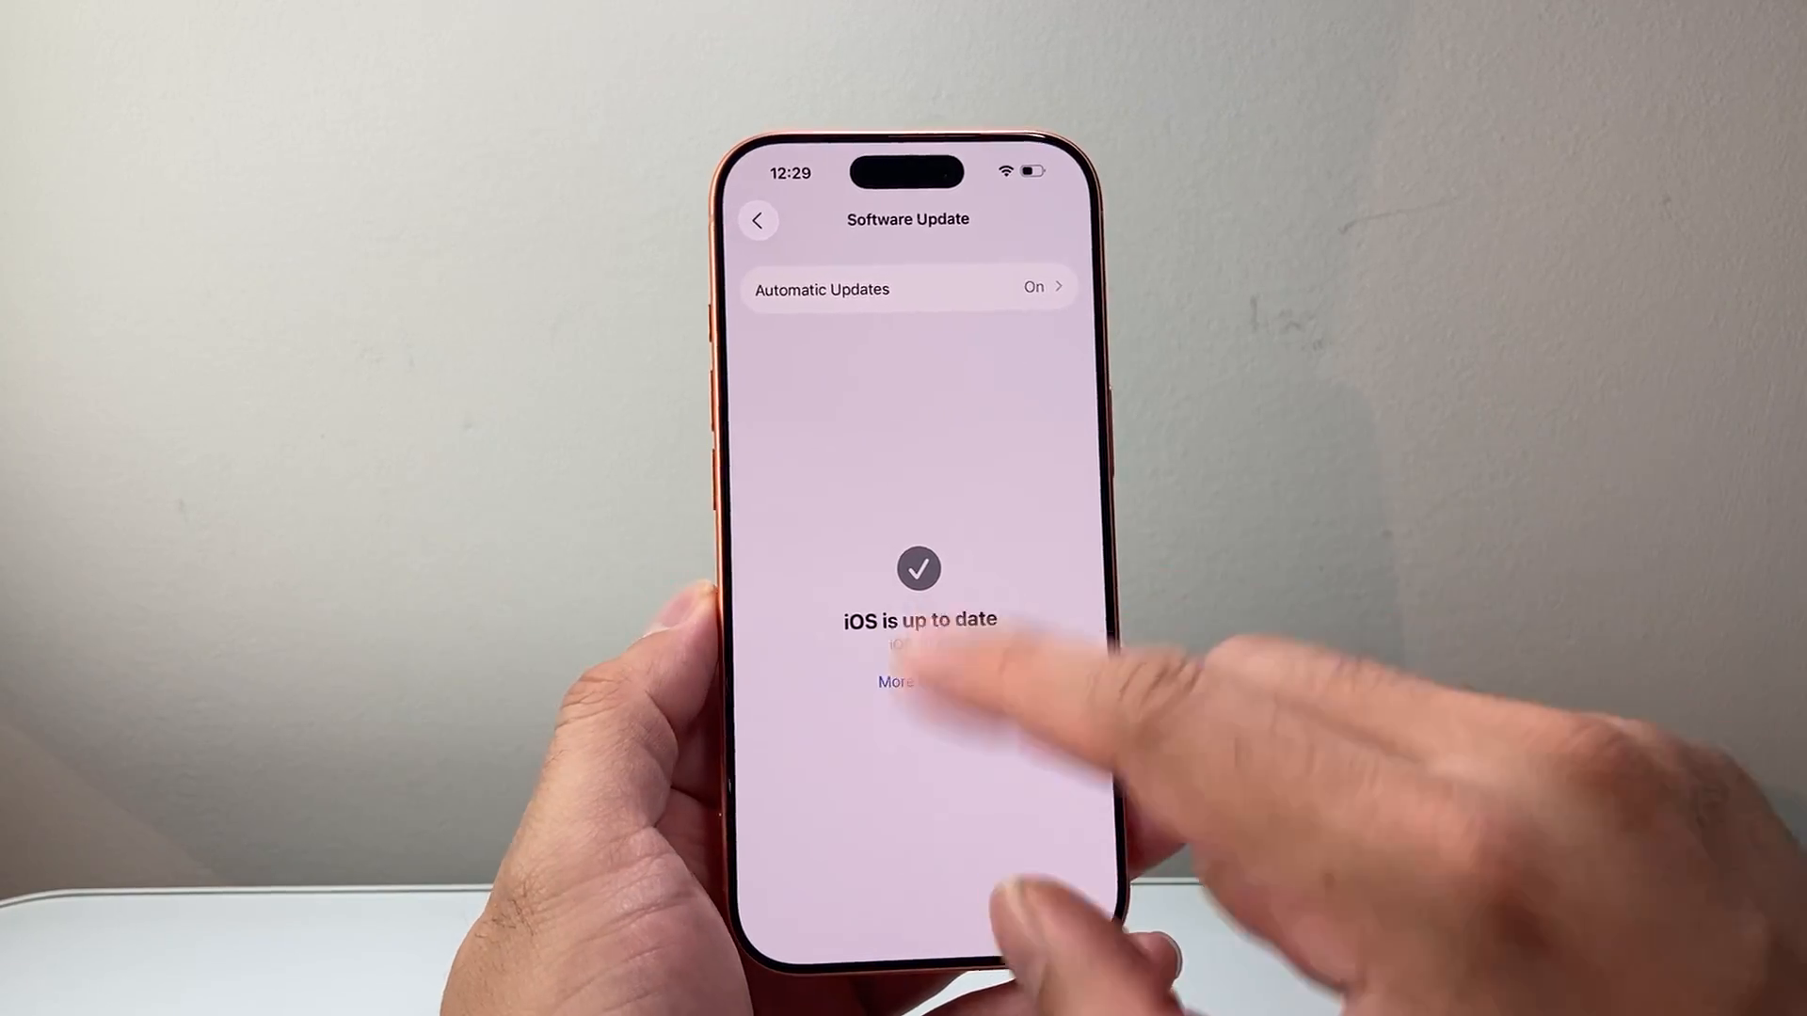
pyautogui.click(758, 220)
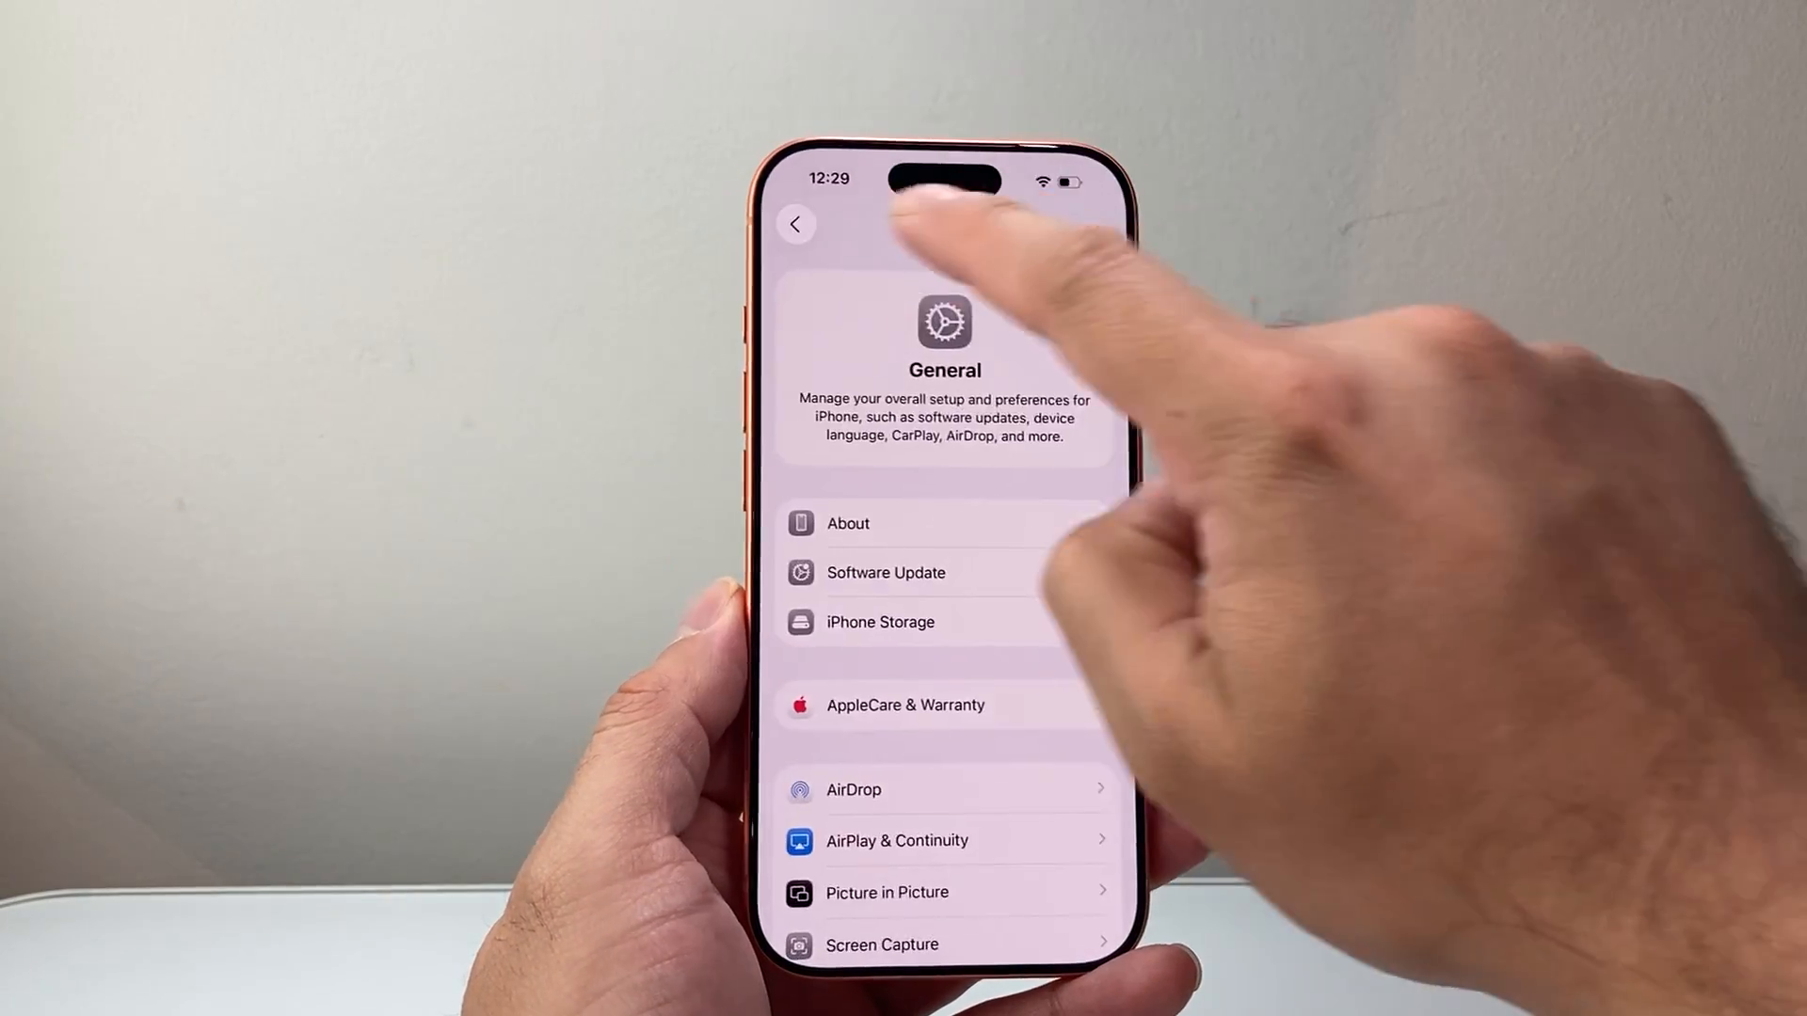
# - Choose Reset All Settings under General > Transfer or Reset iPhone > Reset
pyautogui.click(795, 224)
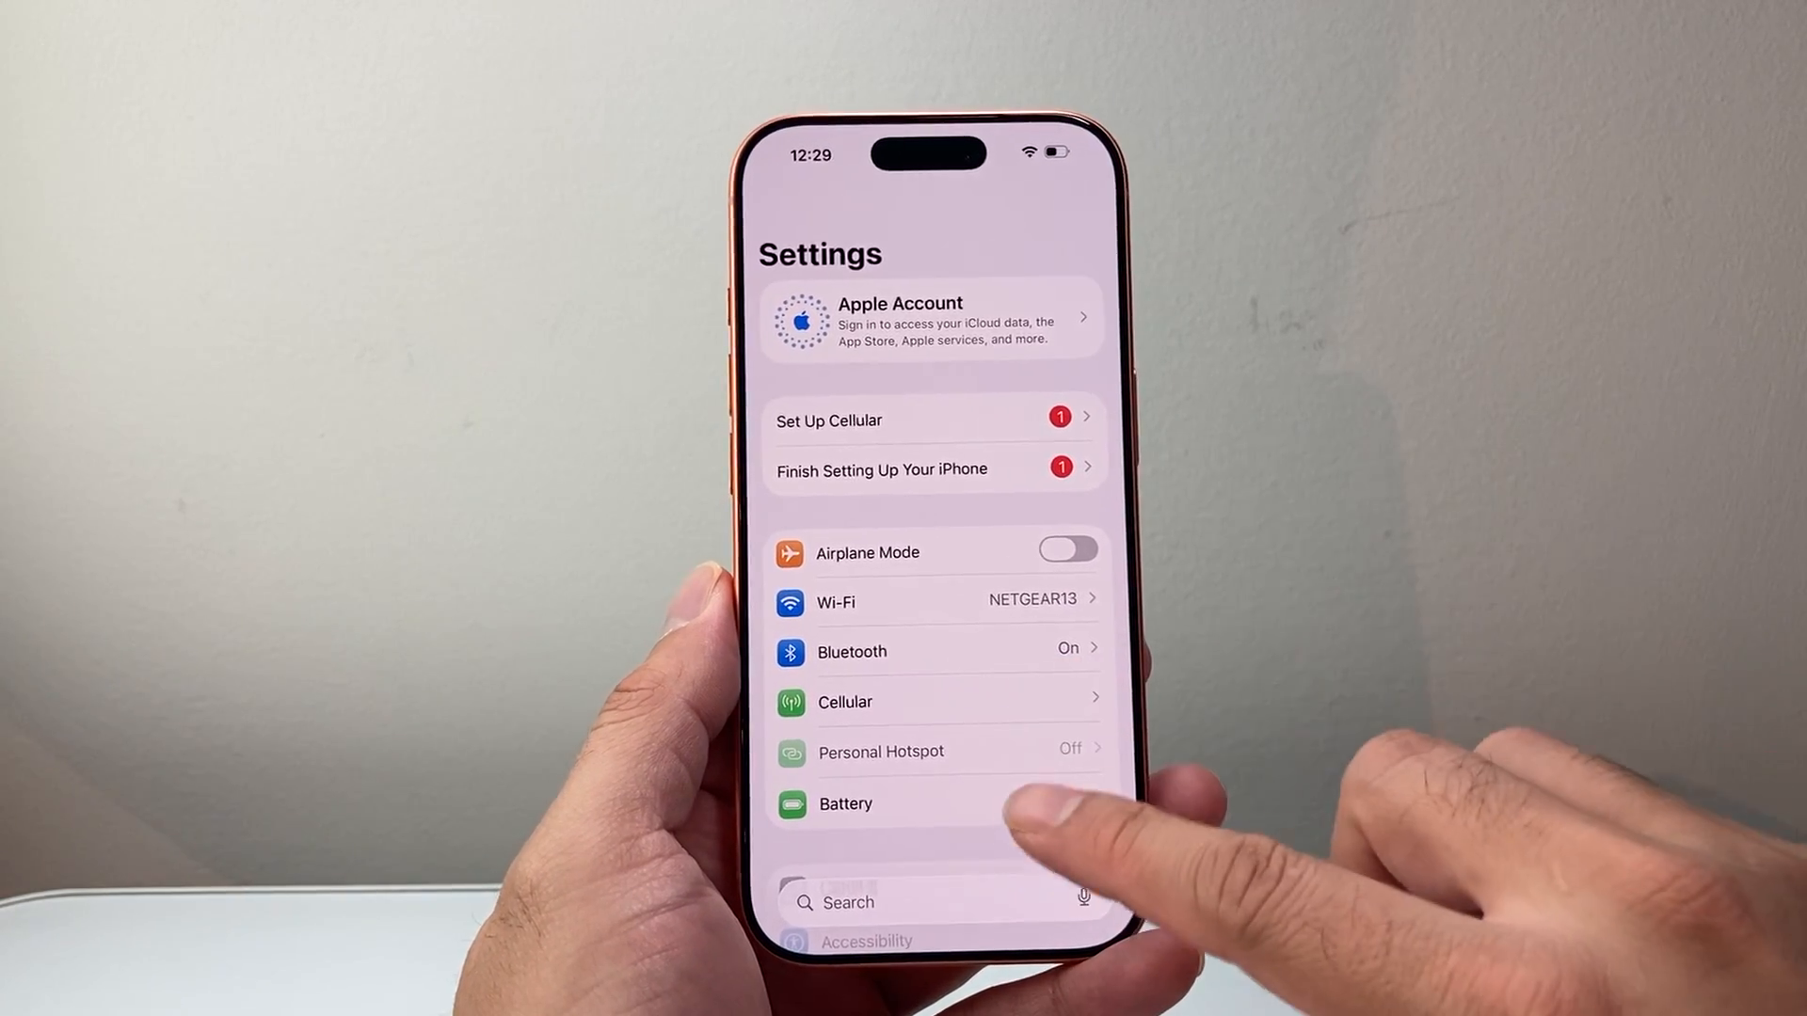
pyautogui.scroll(-3)
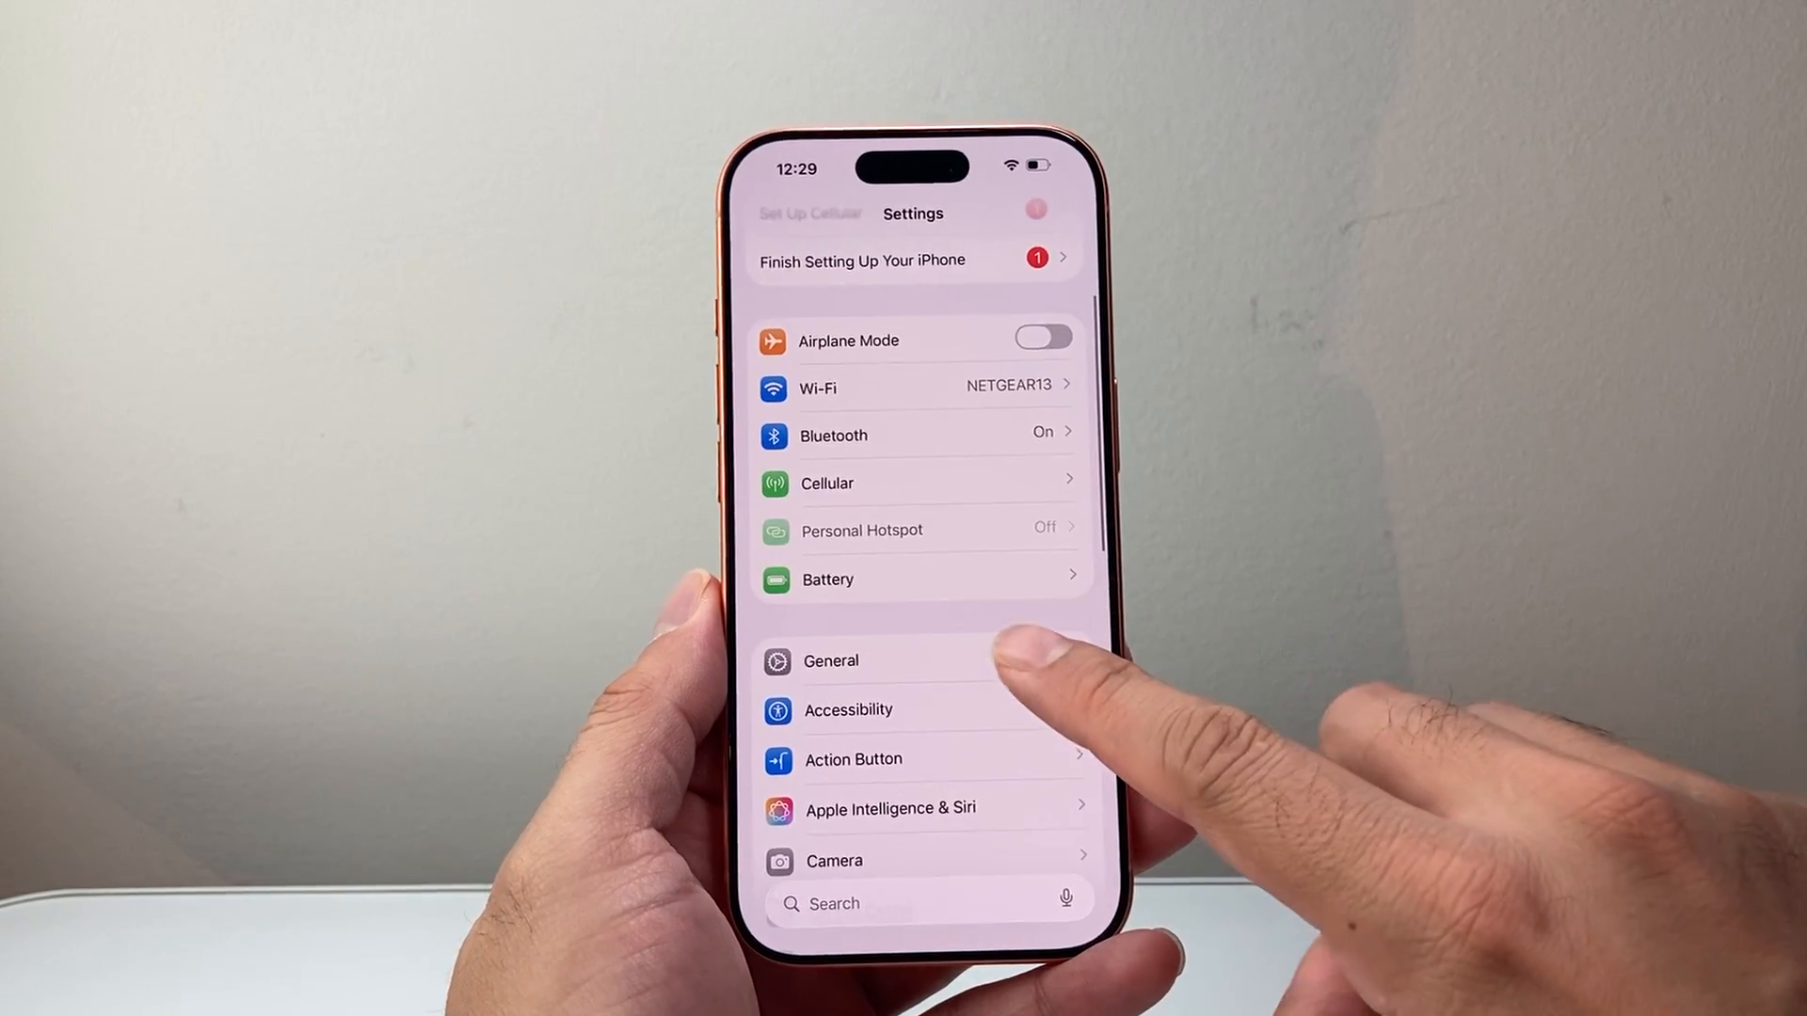
pyautogui.click(830, 660)
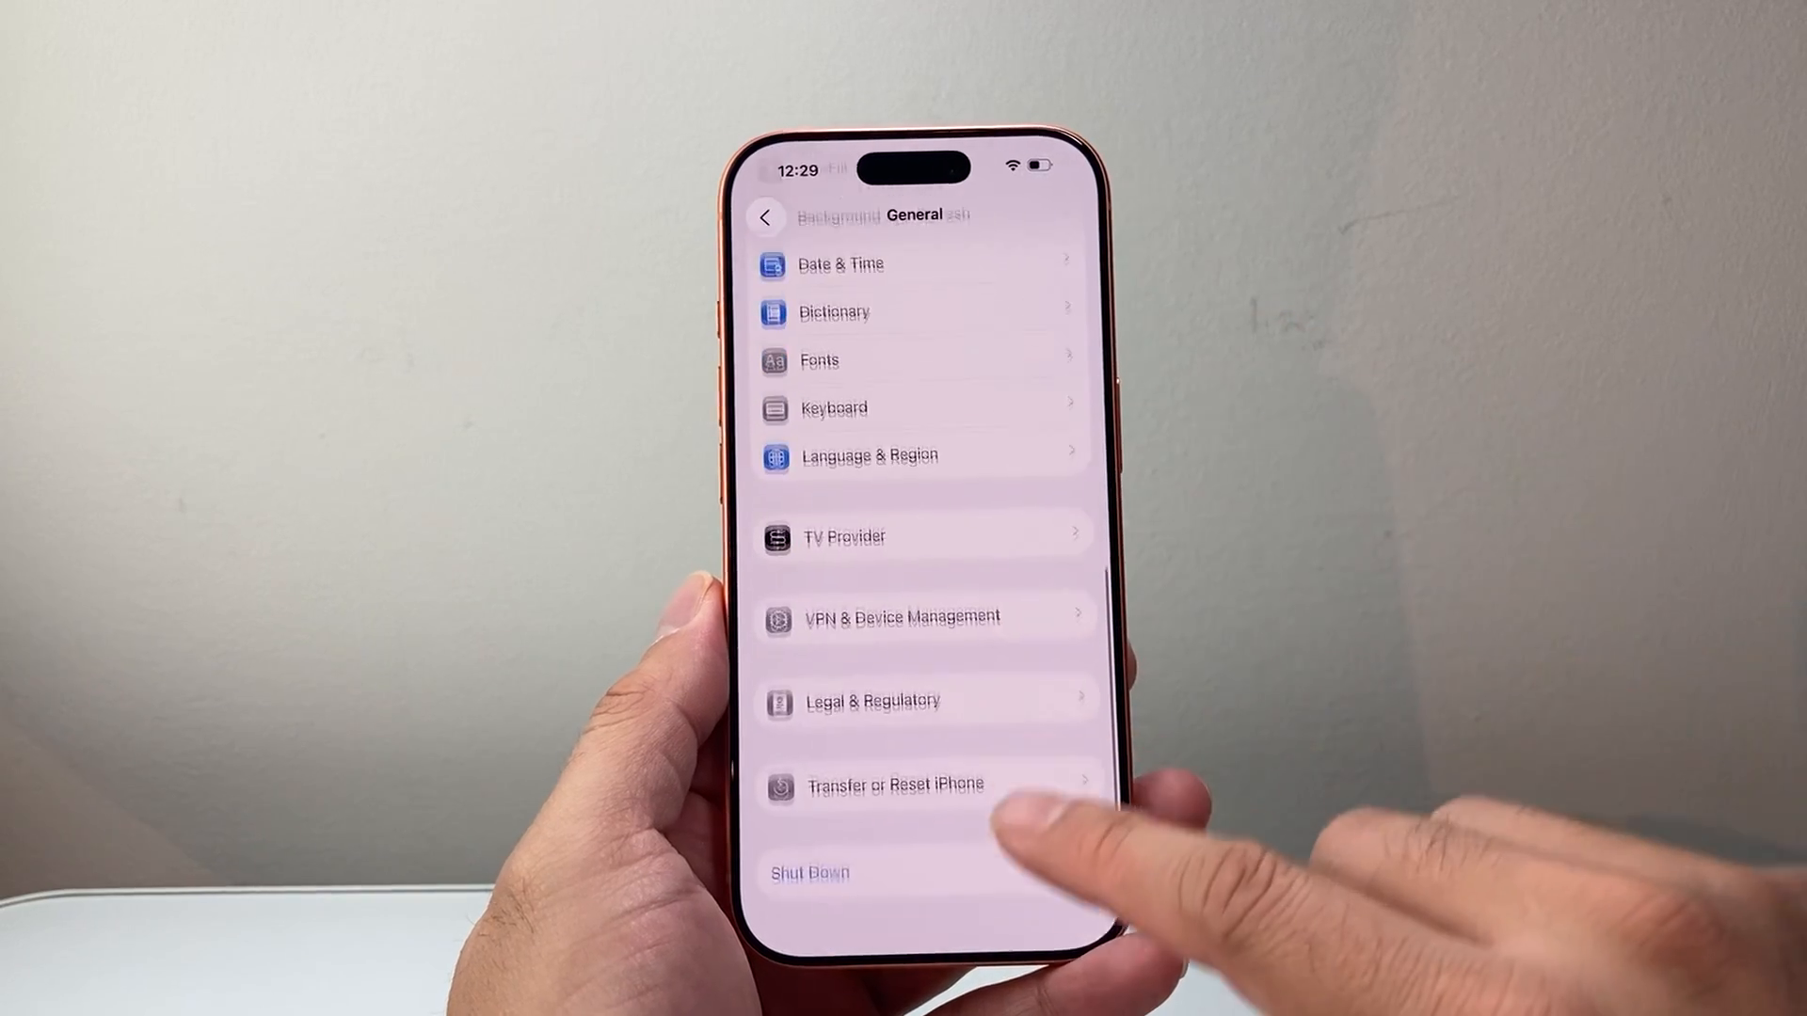
pyautogui.click(893, 785)
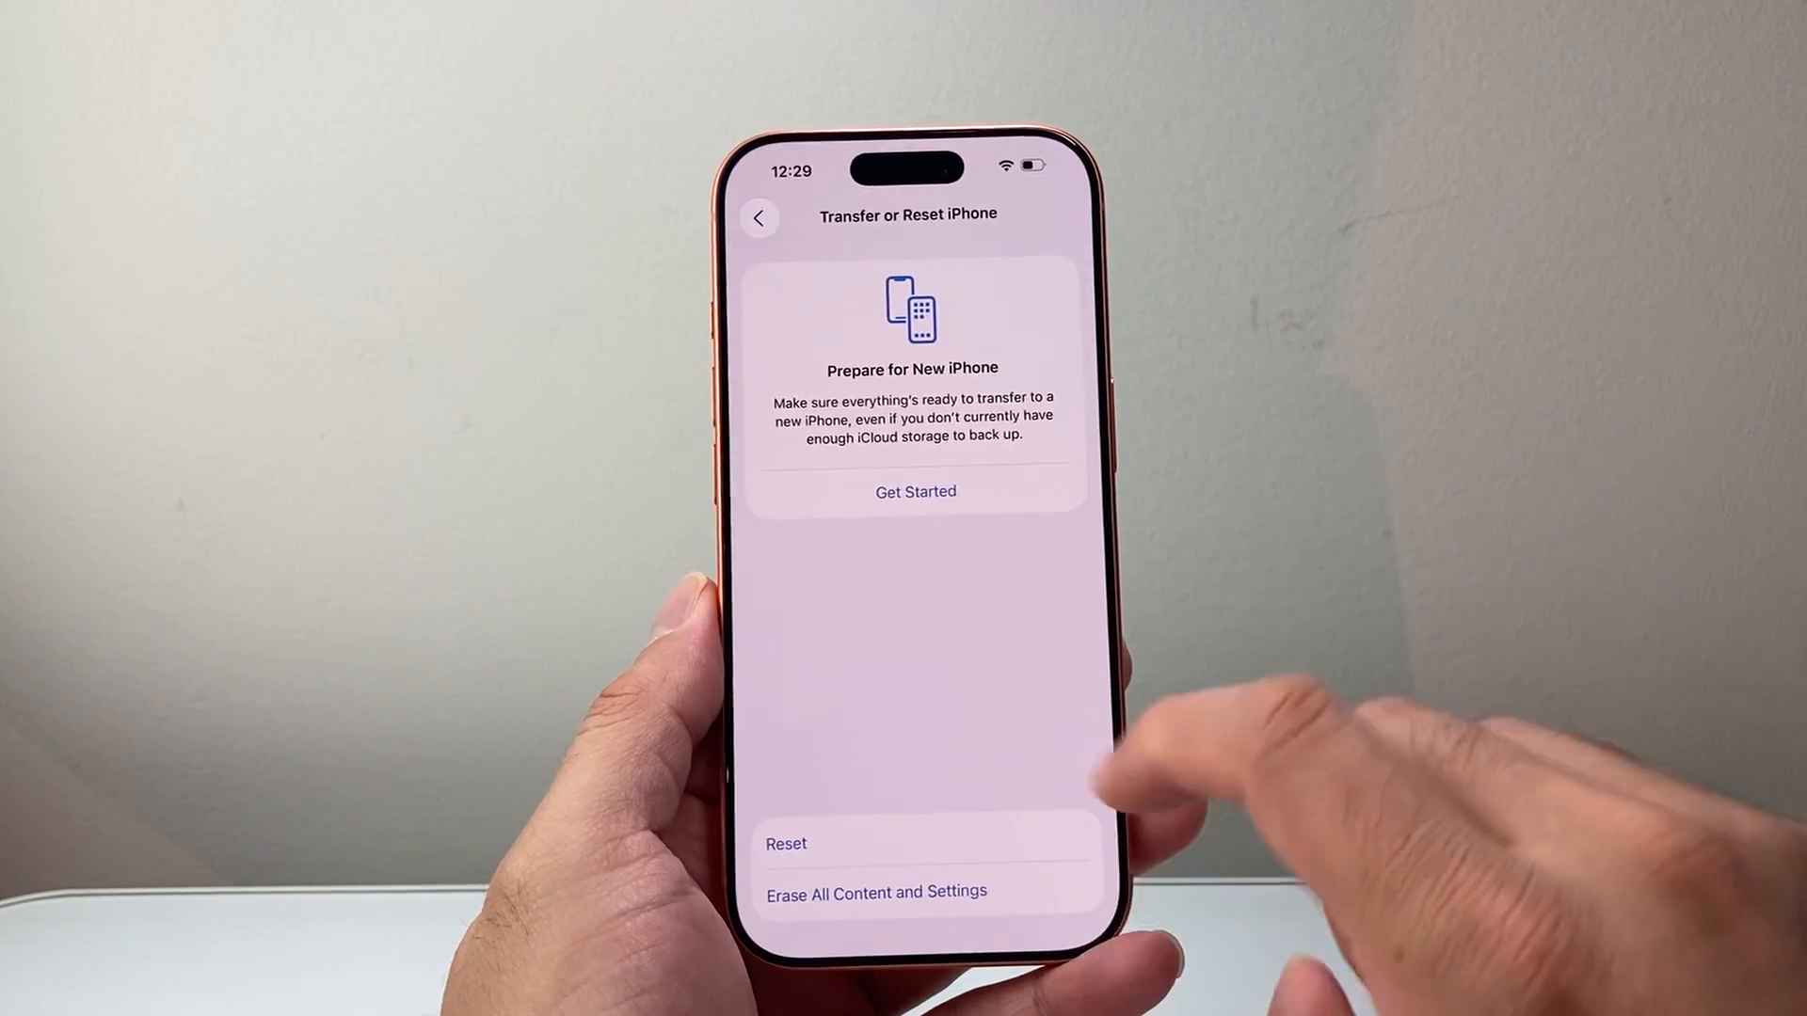
pyautogui.click(784, 843)
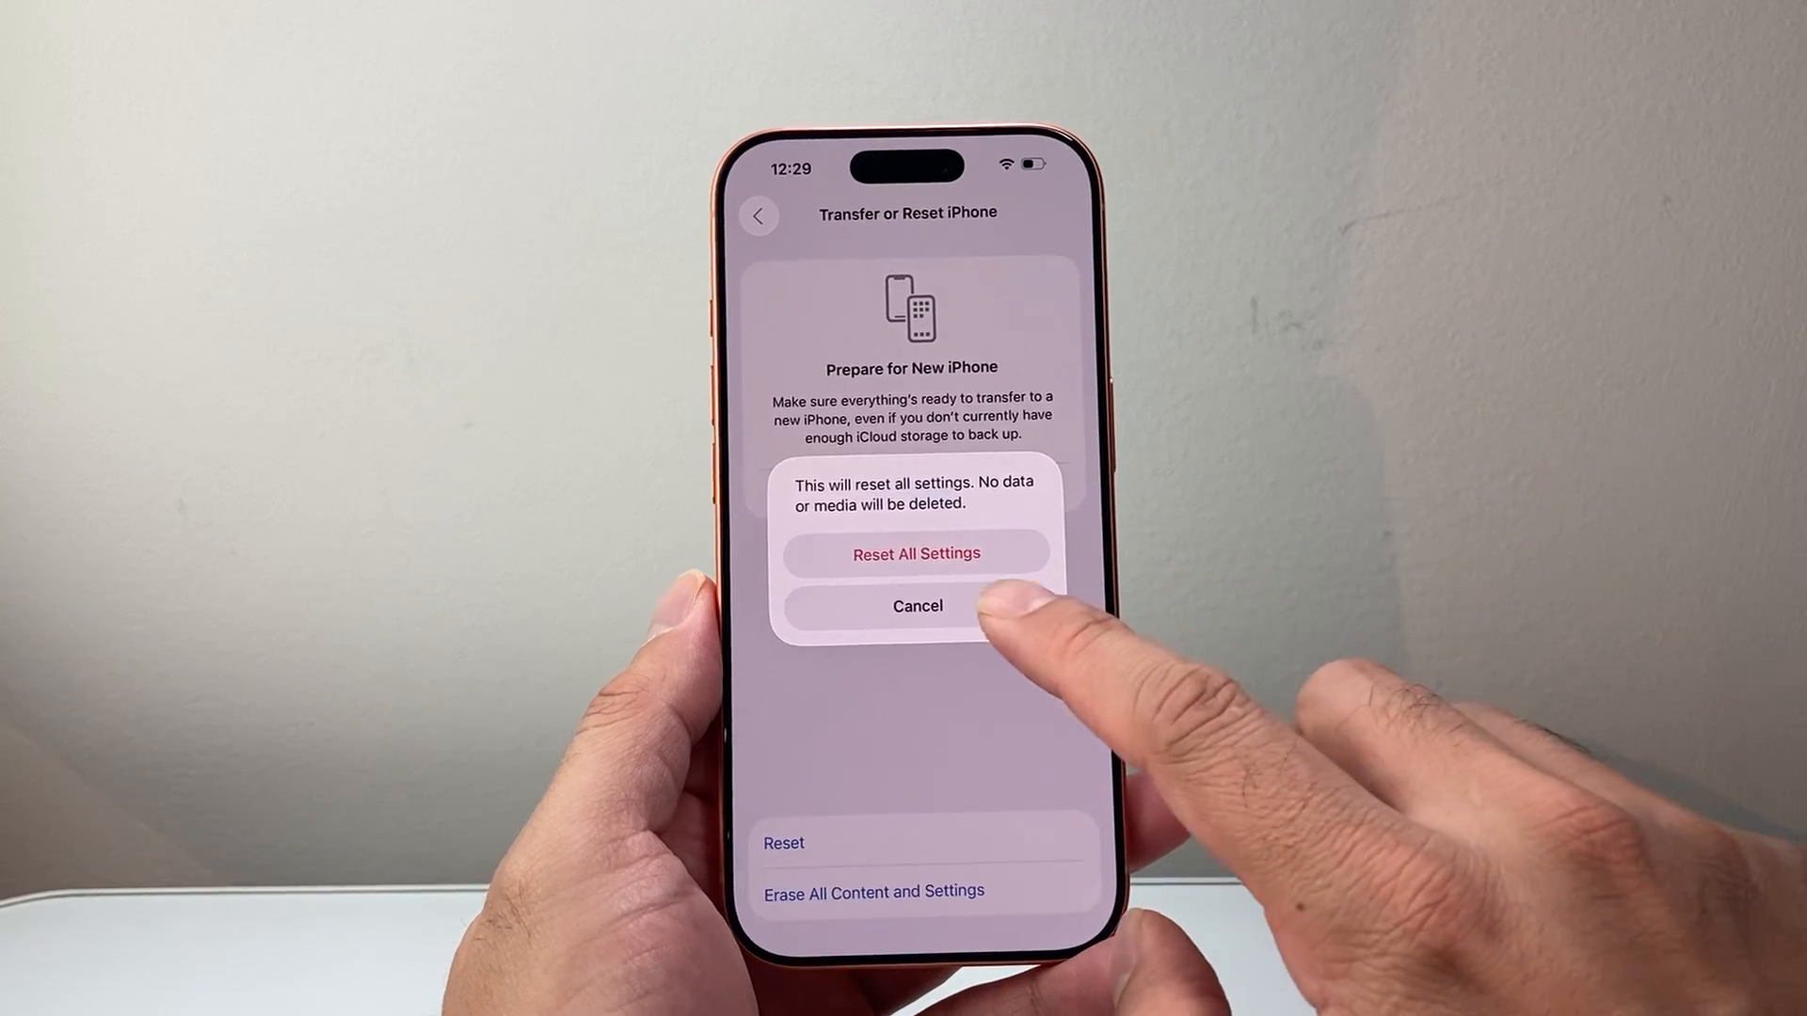
pyautogui.click(918, 605)
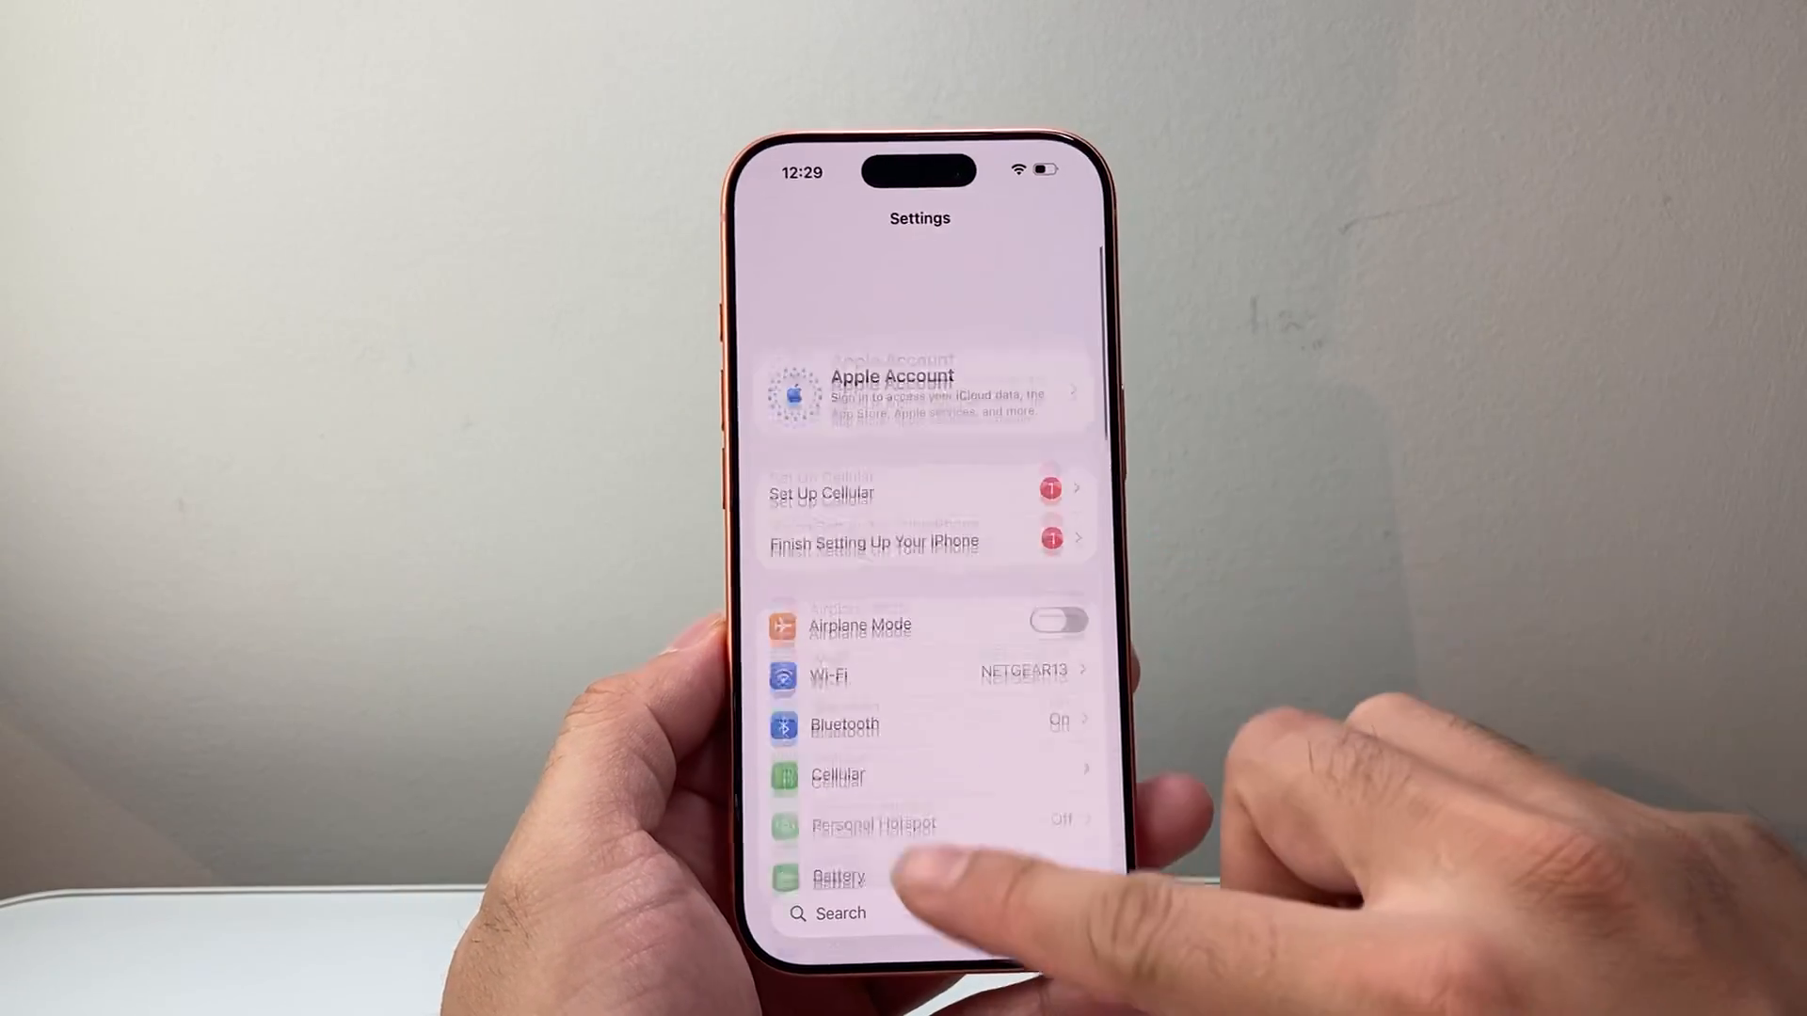